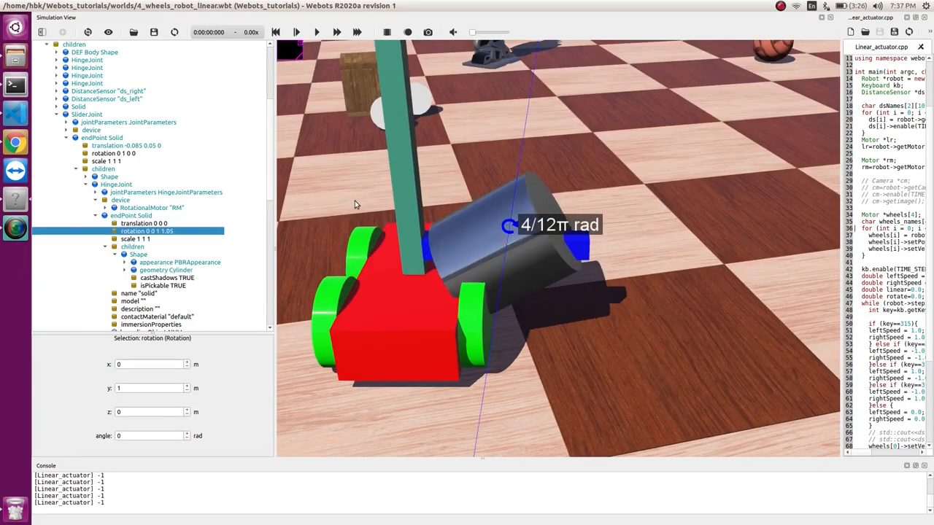
Step: Leave the finished preview and return to the 4_wheels_robot_linear world
click(140, 223)
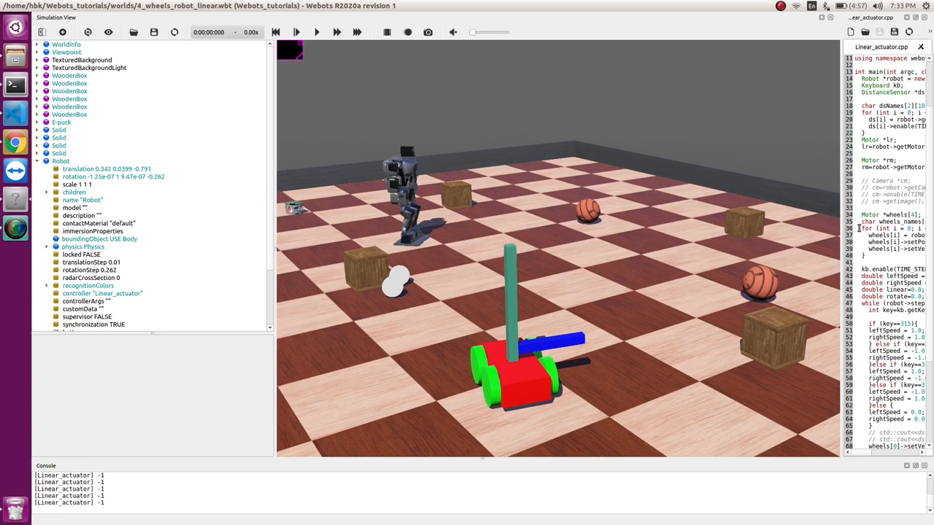
mouse_move(483, 363)
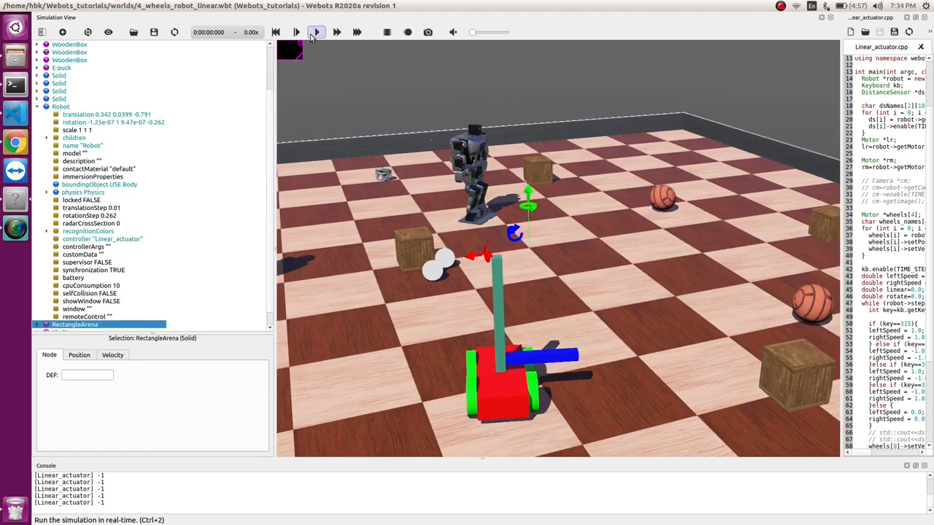
click(316, 31)
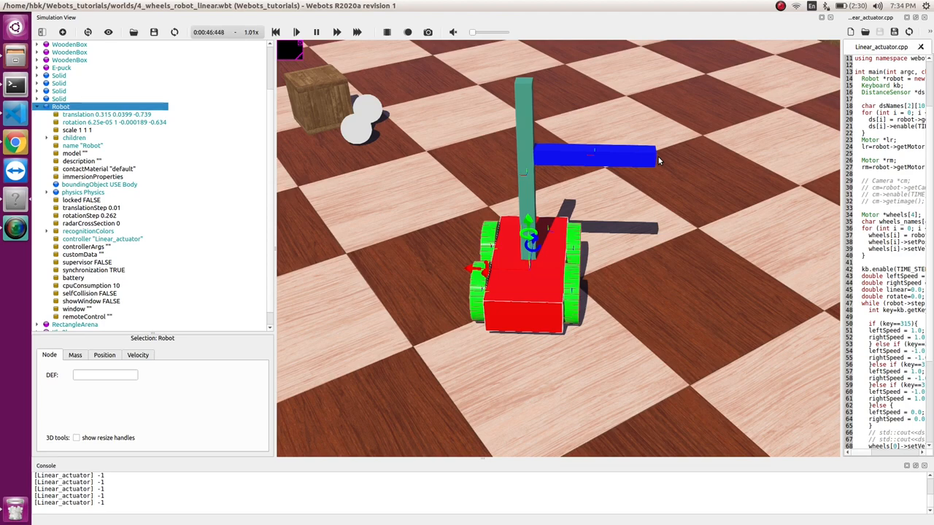
click(276, 31)
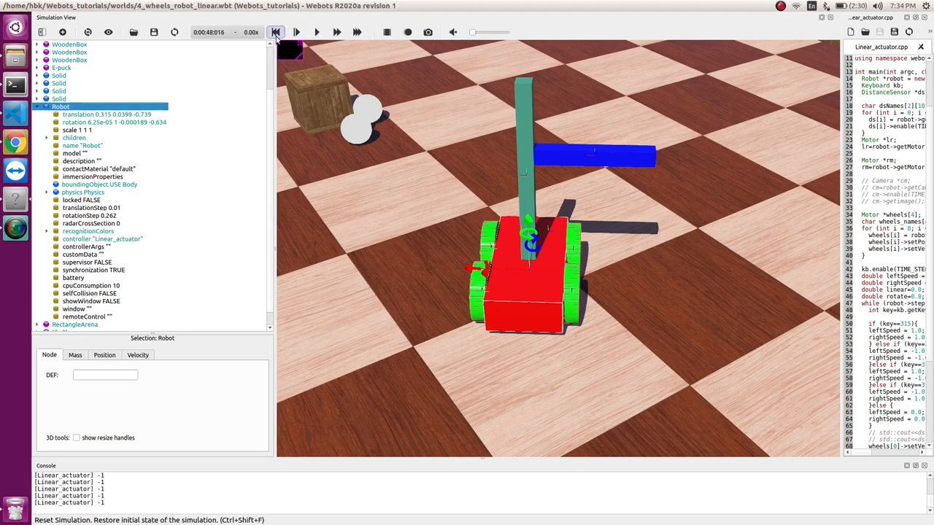
click(276, 32)
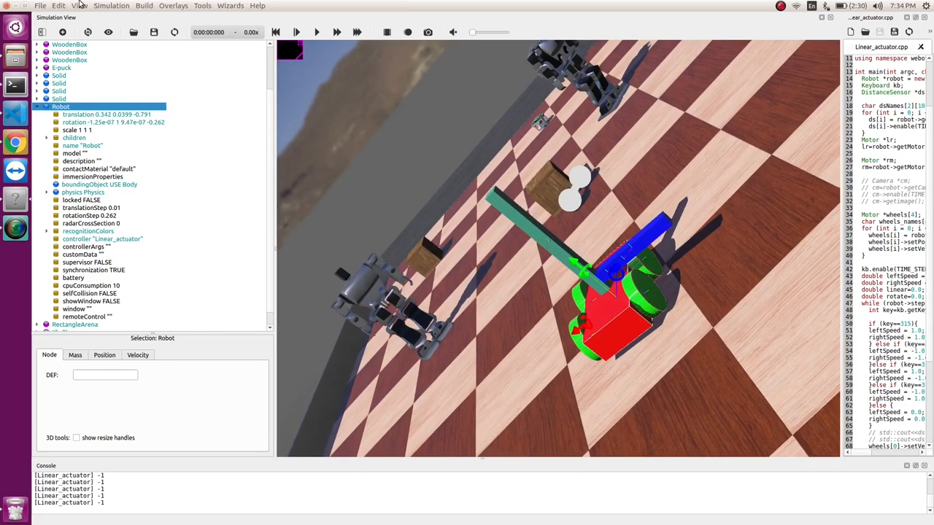
click(79, 6)
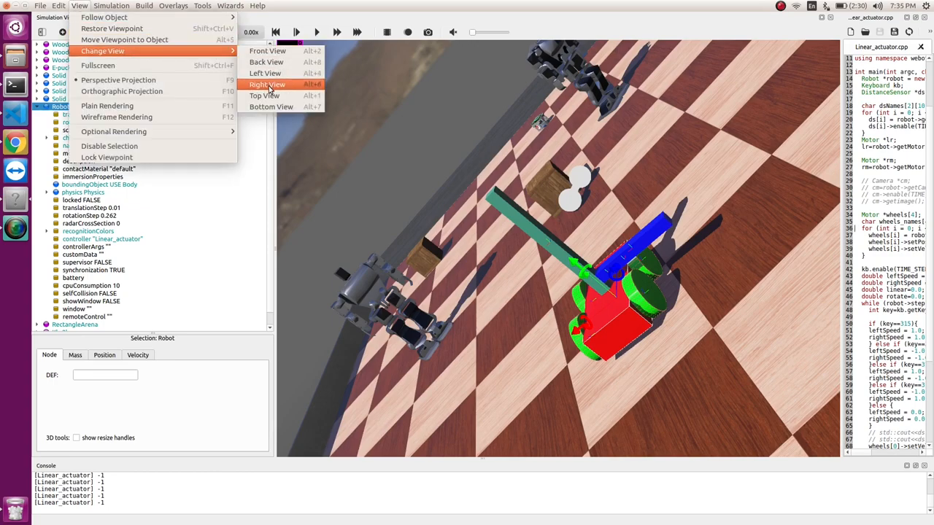
click(267, 84)
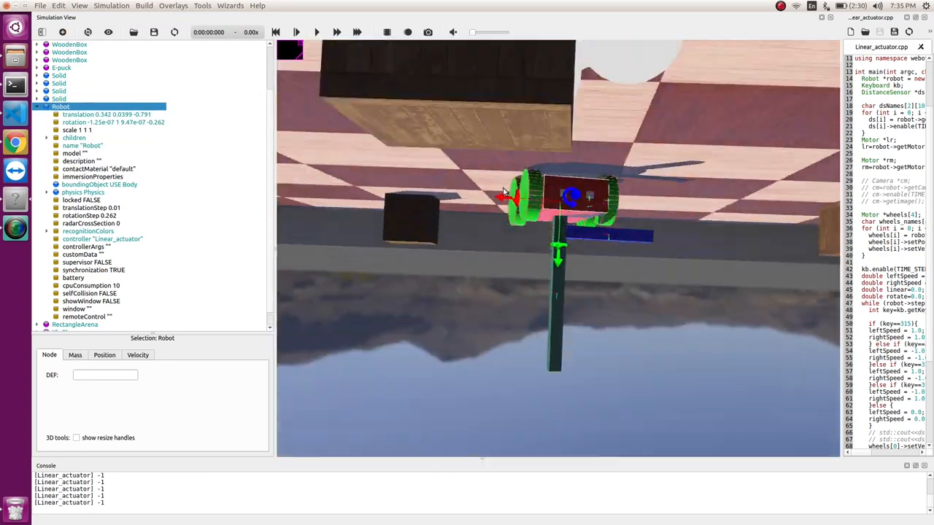
drag(504, 190, 511, 303)
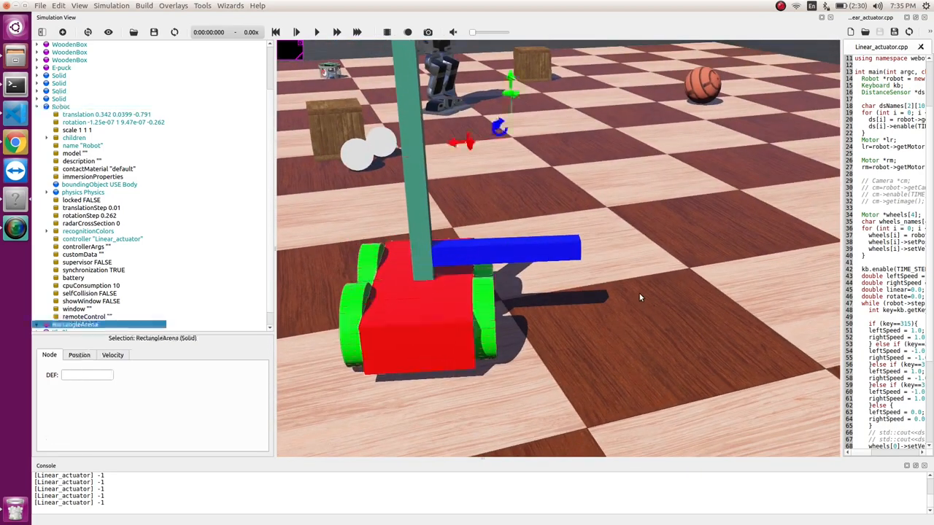
Step: Expand Robot > SliderJoint endpoint children, select its Shape, and bring up the Add node list
click(61, 106)
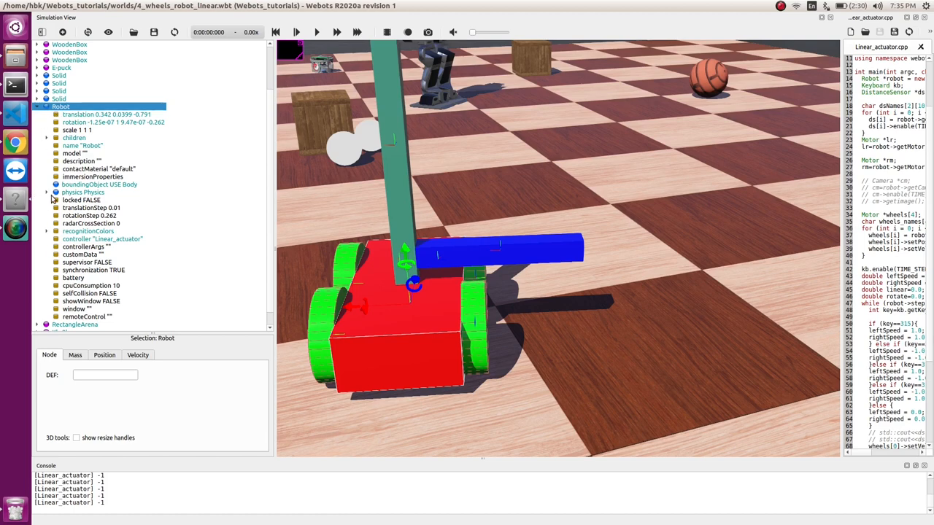
click(47, 138)
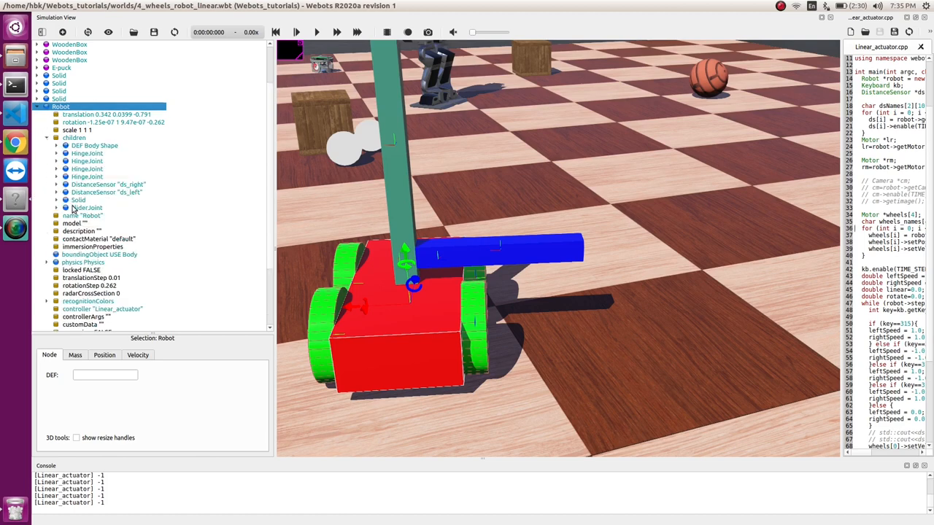
click(57, 208)
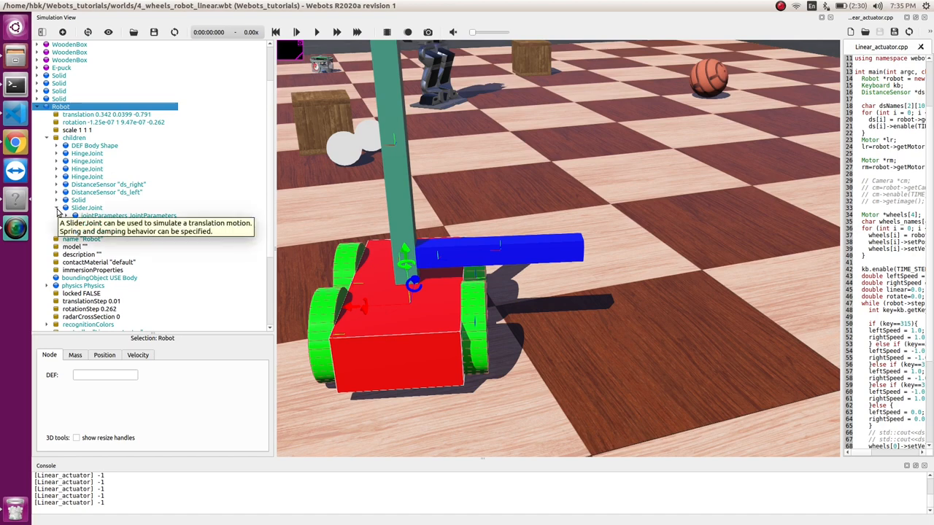
click(57, 207)
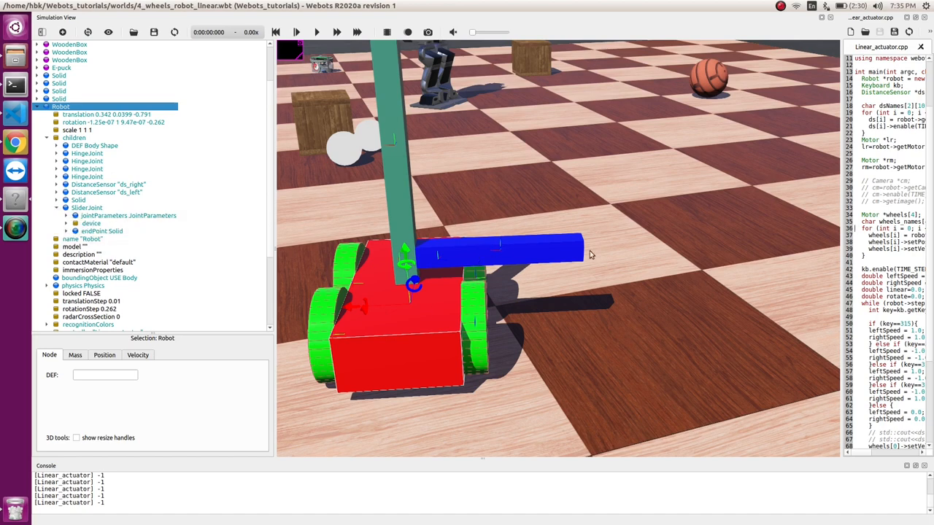
mouse_move(305, 206)
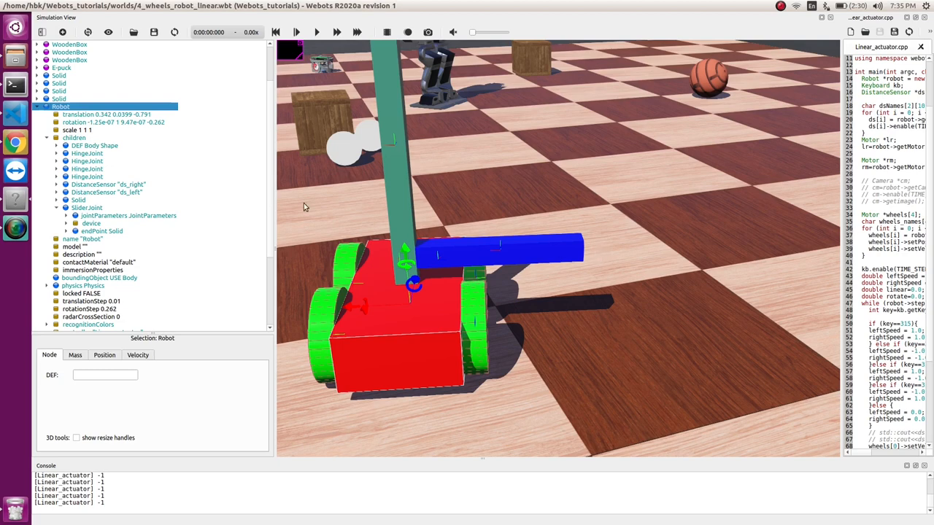
mouse_move(604, 235)
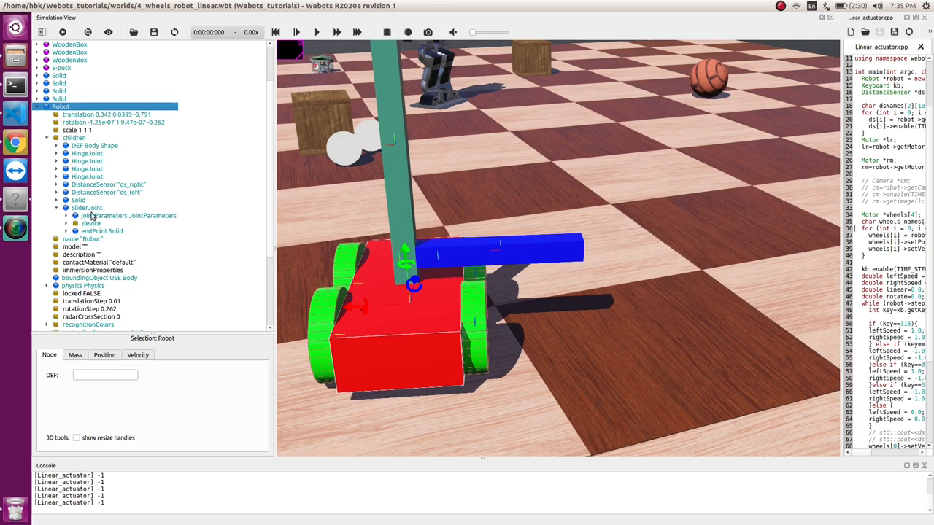
mouse_move(595, 254)
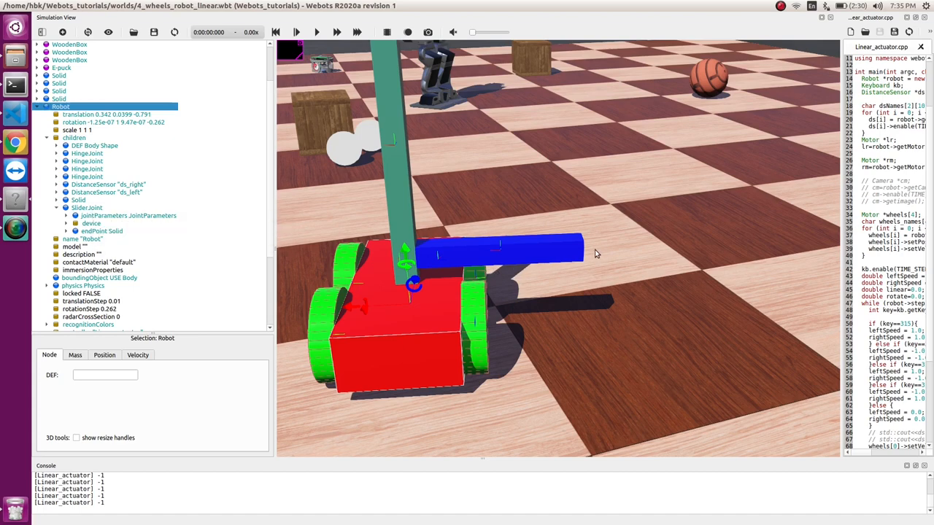
mouse_move(595, 257)
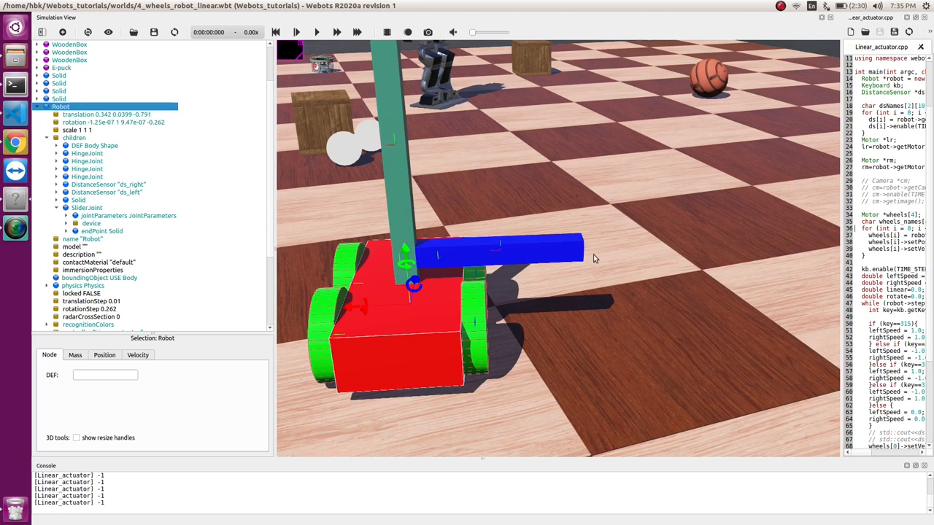
mouse_move(39, 222)
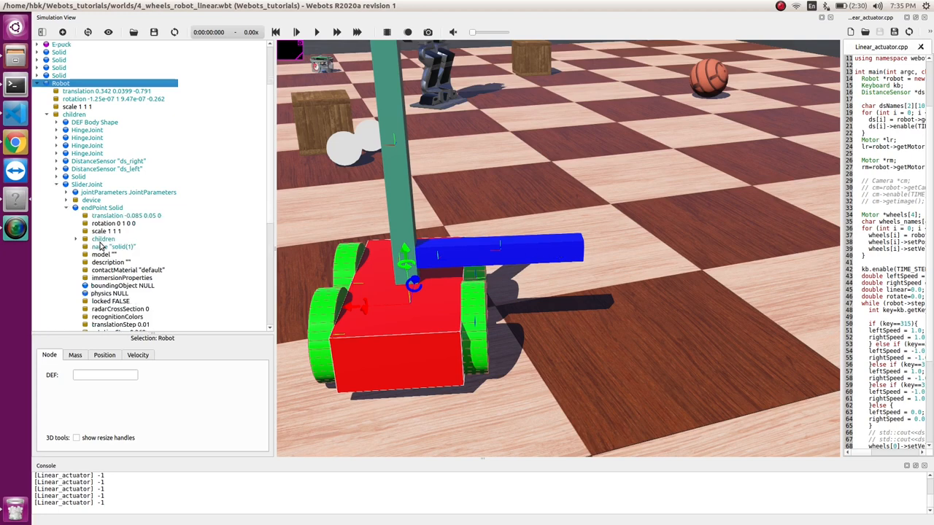
click(108, 224)
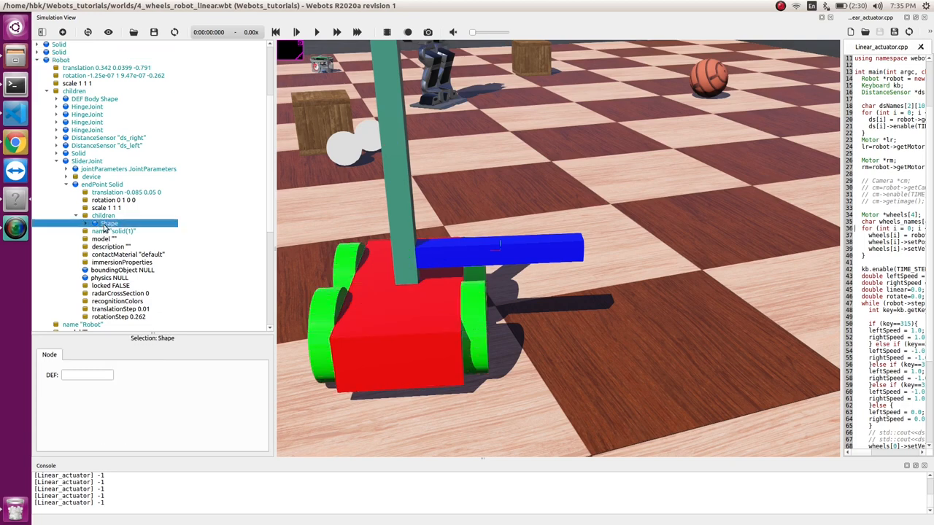
mouse_move(518, 253)
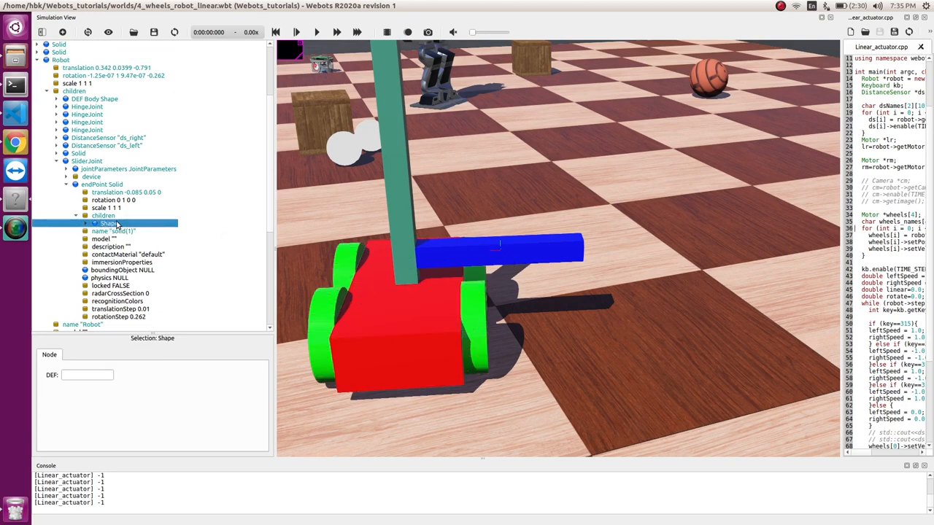
mouse_move(110, 224)
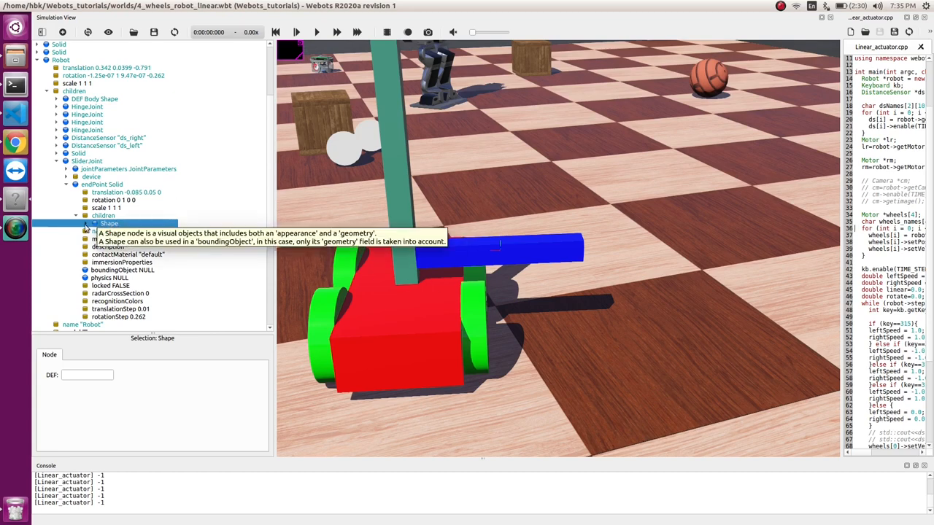
click(86, 224)
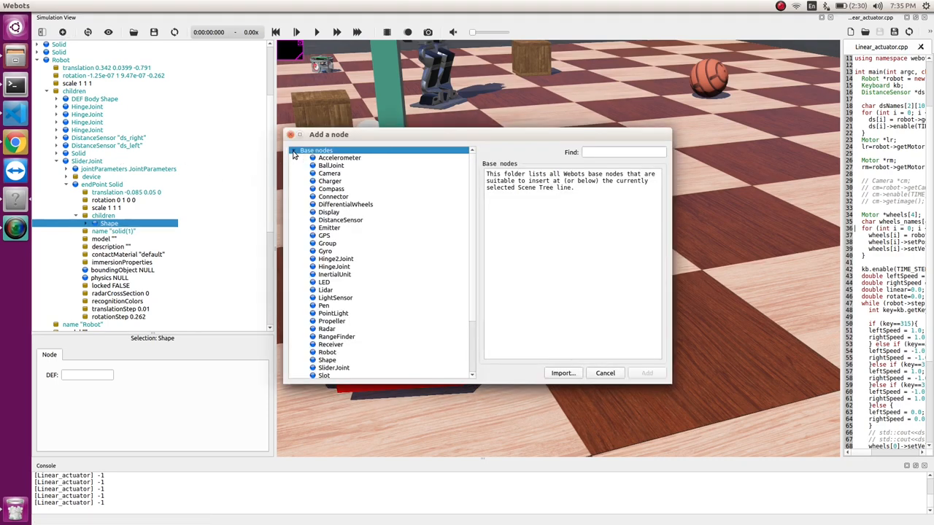
Step: Add a HingeJoint with HingeJointParameters and a RotationalMotor device to the slider endpoint
click(334, 266)
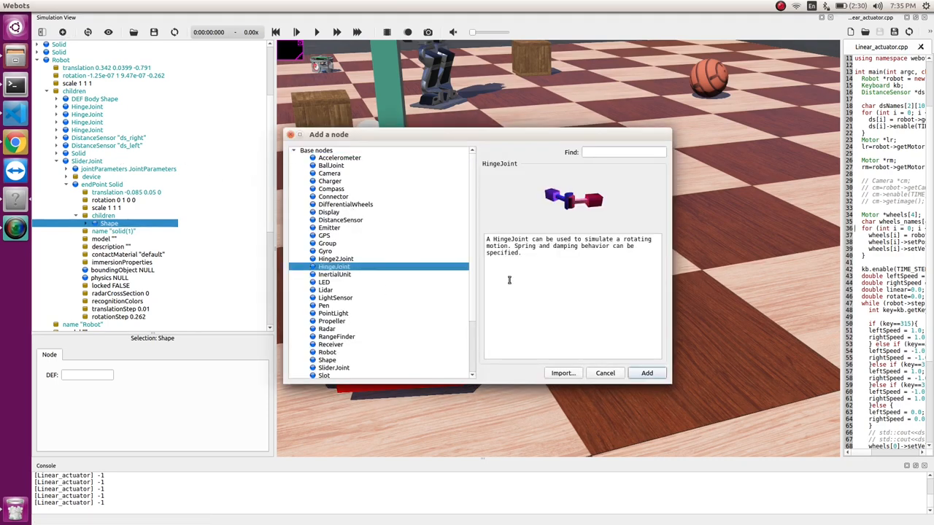
click(646, 373)
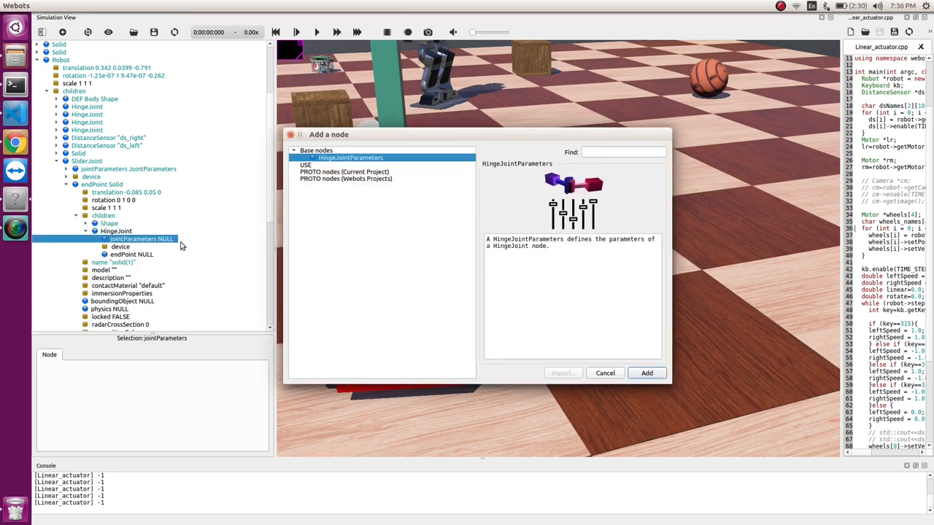
click(646, 373)
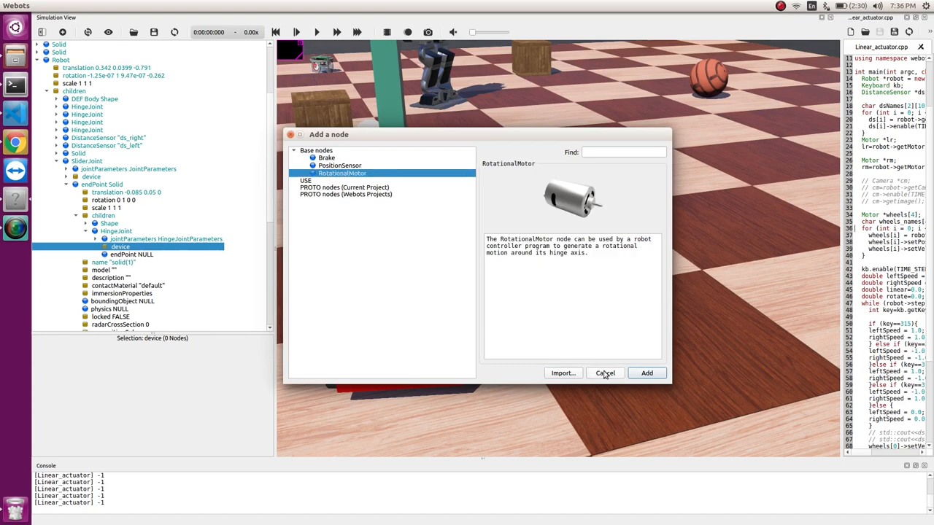
click(646, 373)
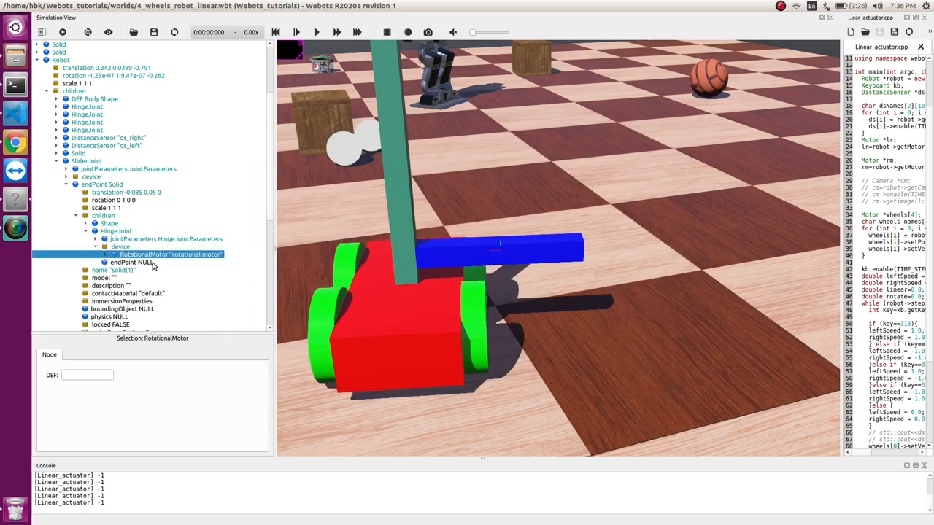
mouse_move(113, 281)
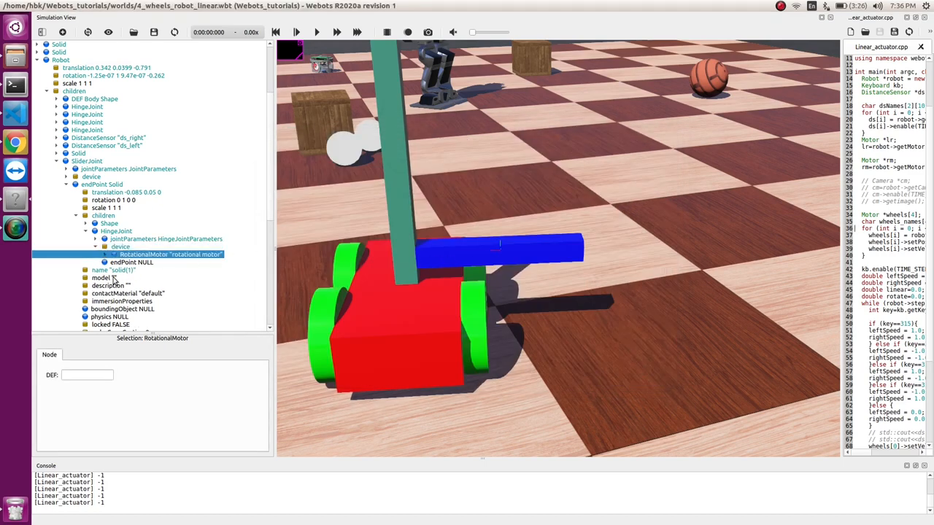
Step: Name the rotational motor RM and give the hinge a Solid endpoint
click(111, 254)
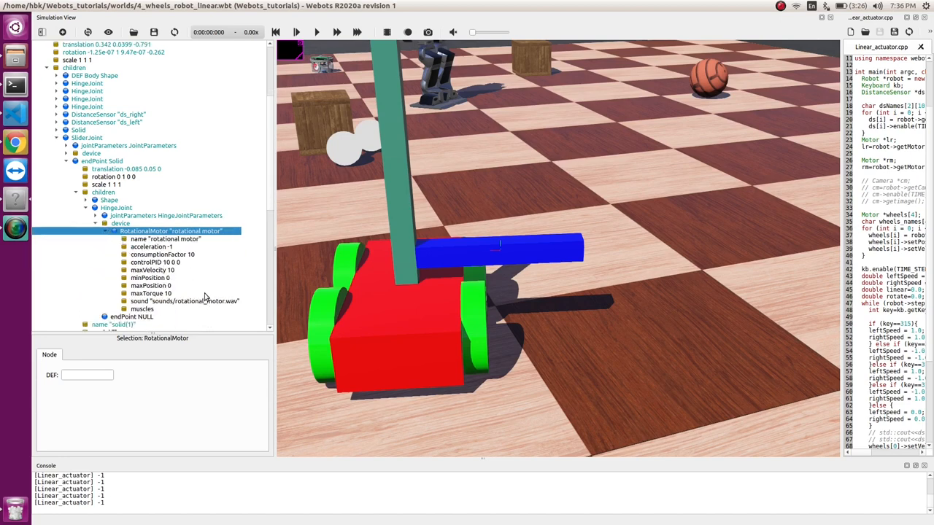
mouse_move(145, 285)
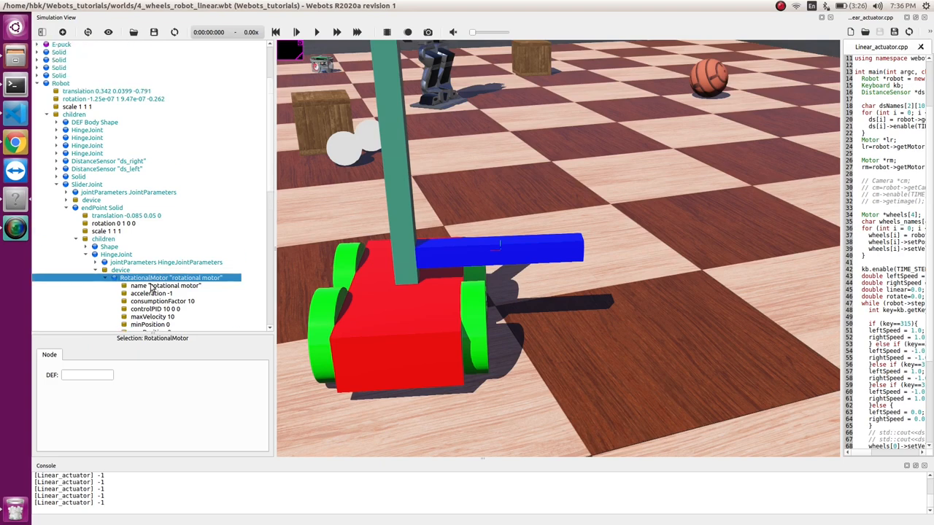
mouse_move(171, 278)
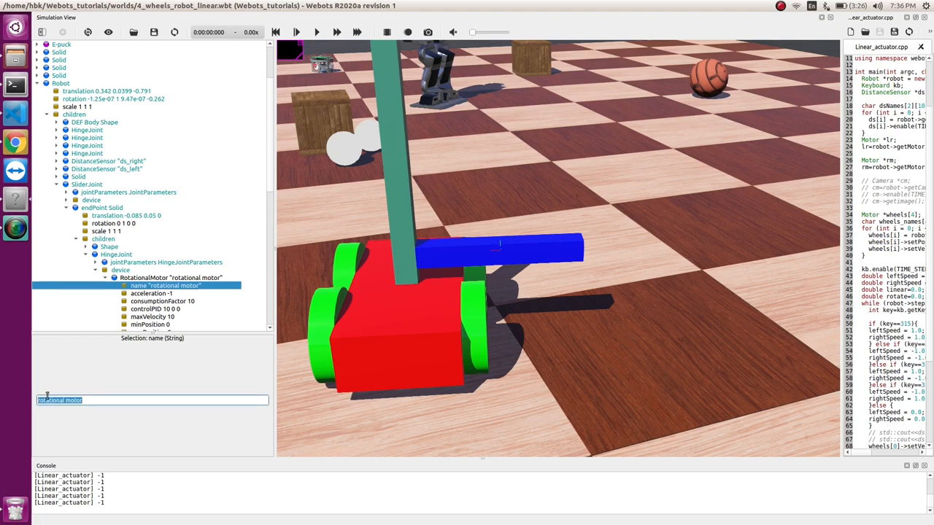
text(RM)
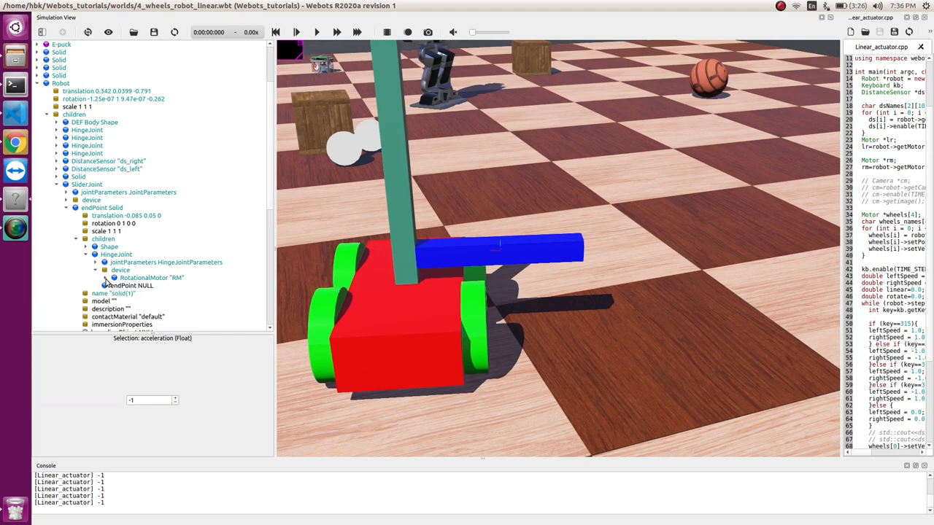
click(131, 286)
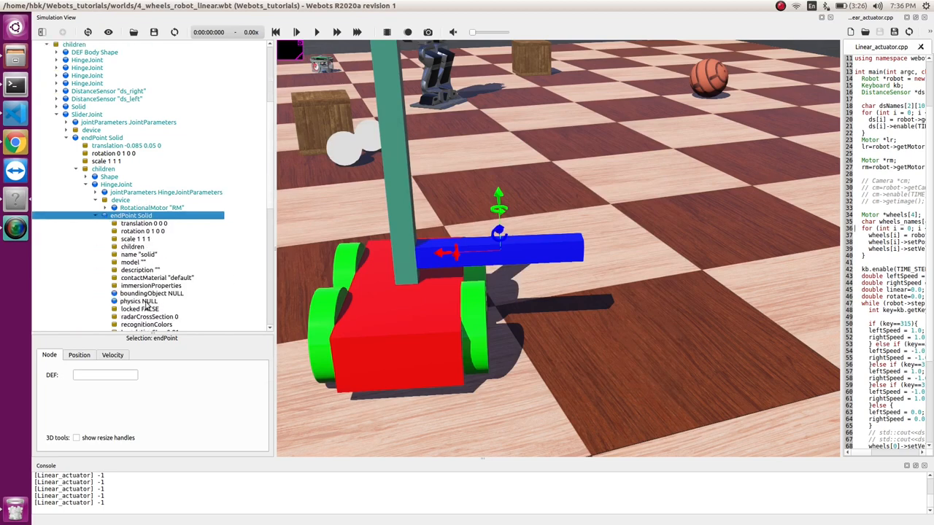
Step: Add a Shape to the end Solid with PBRAppearance appearance and Cylinder geometry
click(132, 247)
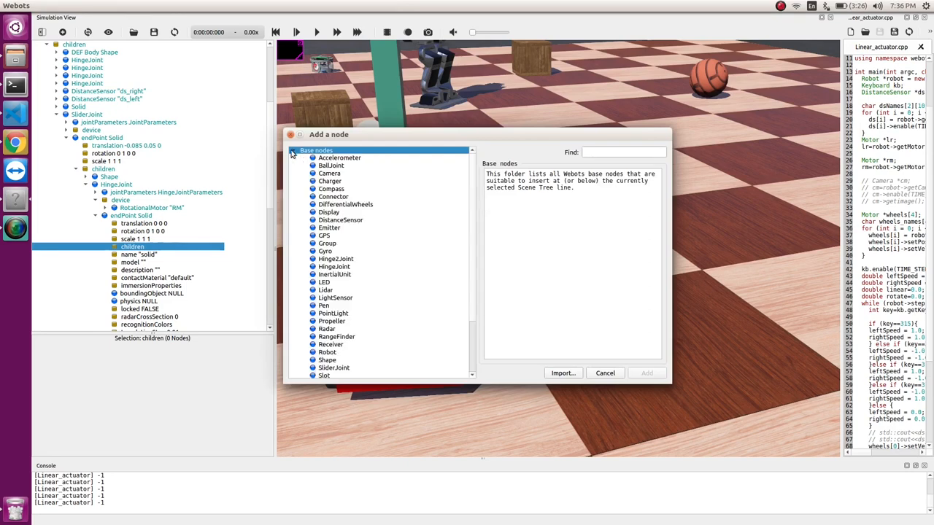
mouse_move(399, 311)
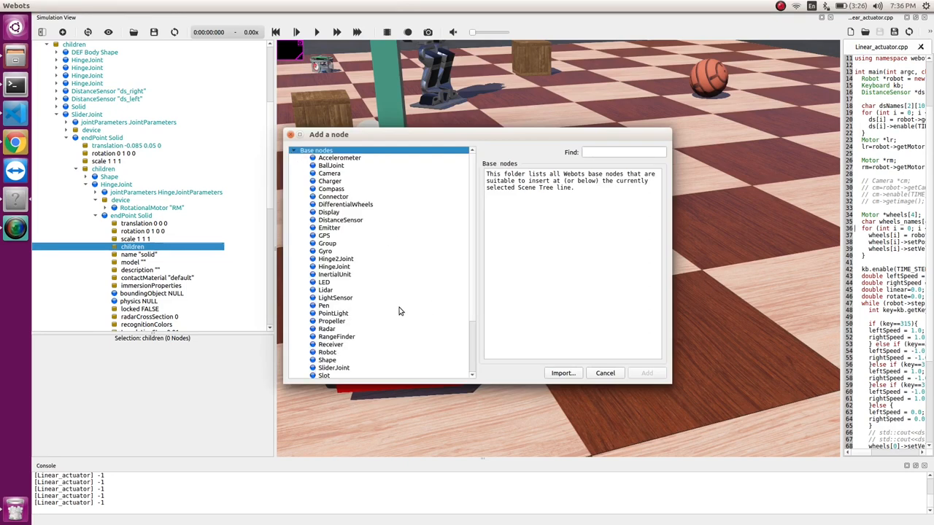
mouse_move(343, 374)
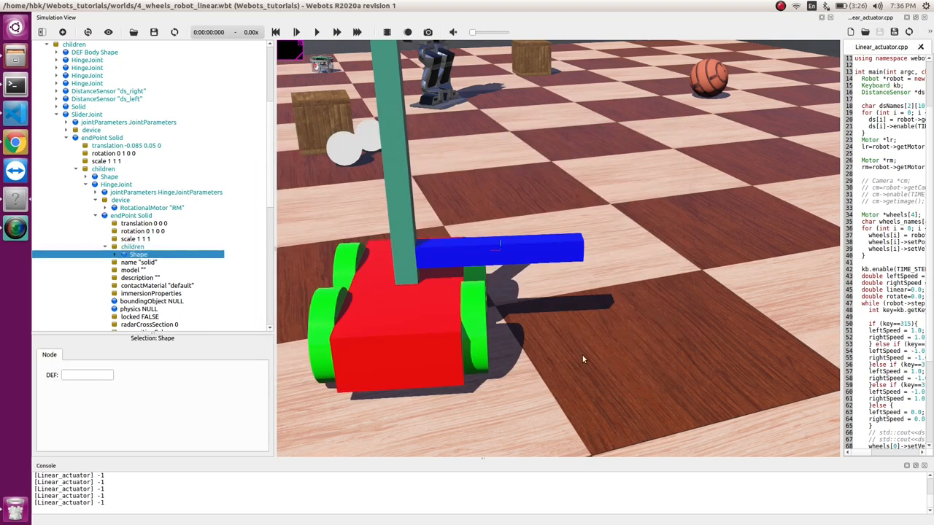
click(124, 255)
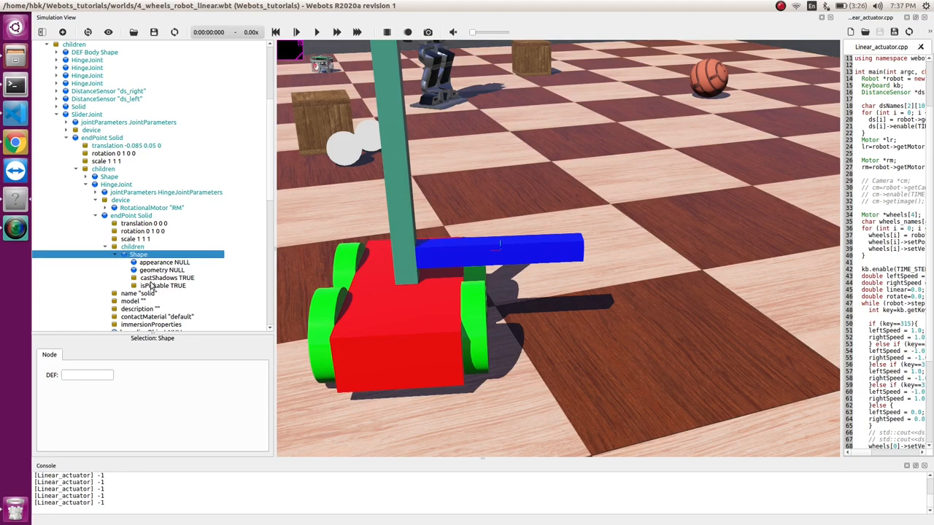
click(164, 262)
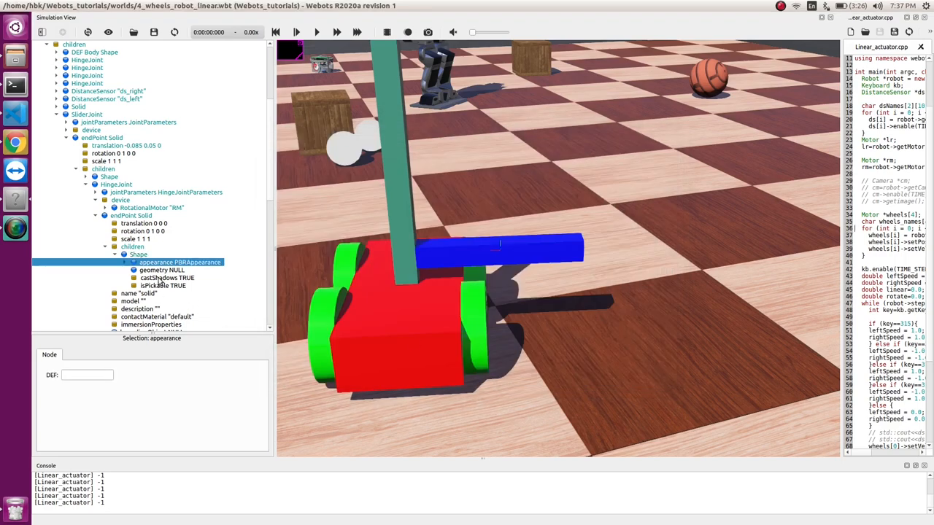
double_click(162, 270)
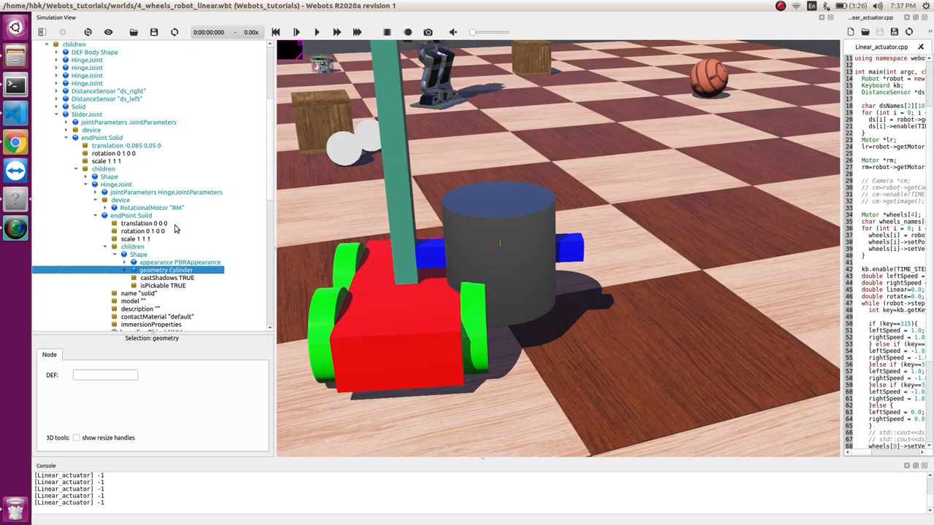
mouse_move(180, 262)
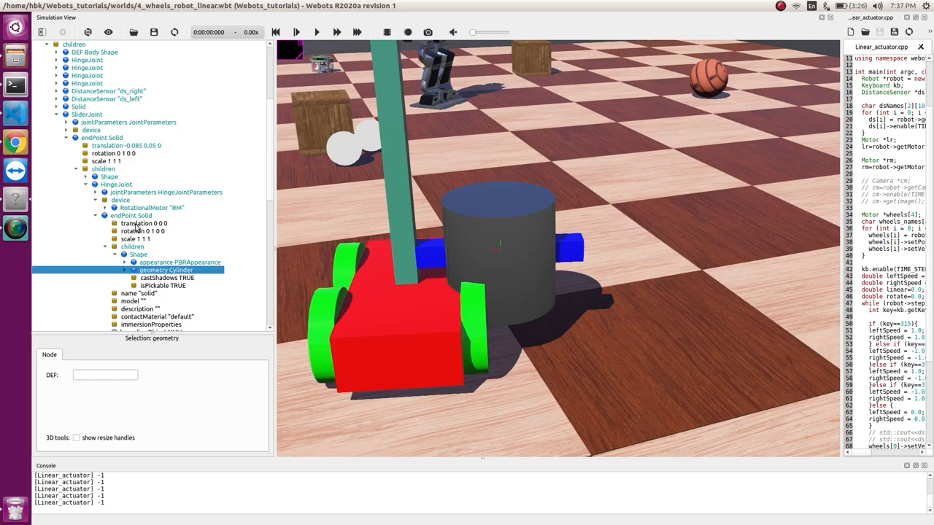
Step: Select the end Solid's rotation field to turn the cylinder a quarter turn
click(143, 231)
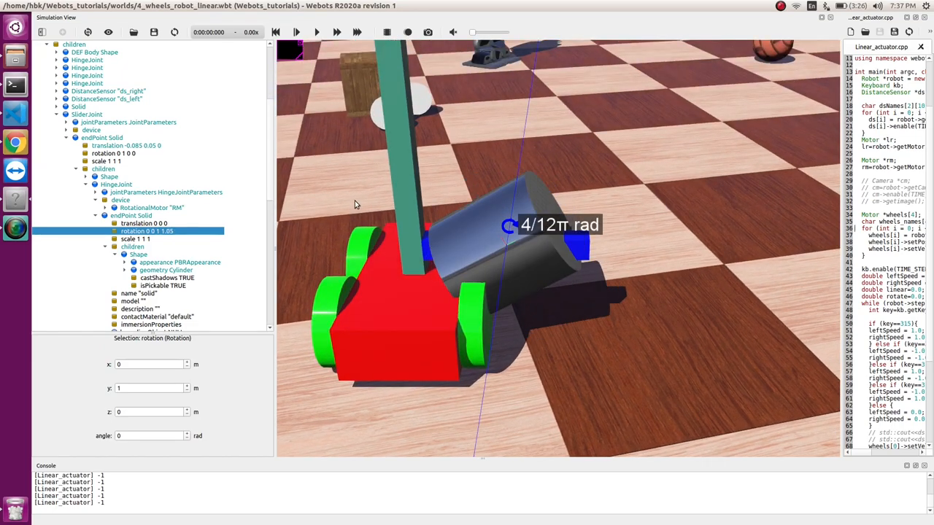
mouse_move(312, 246)
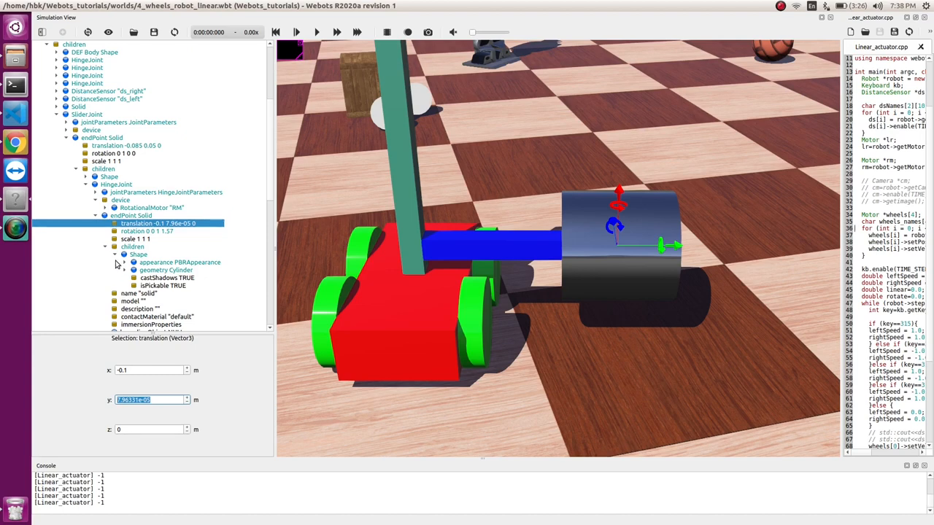
mouse_move(180, 262)
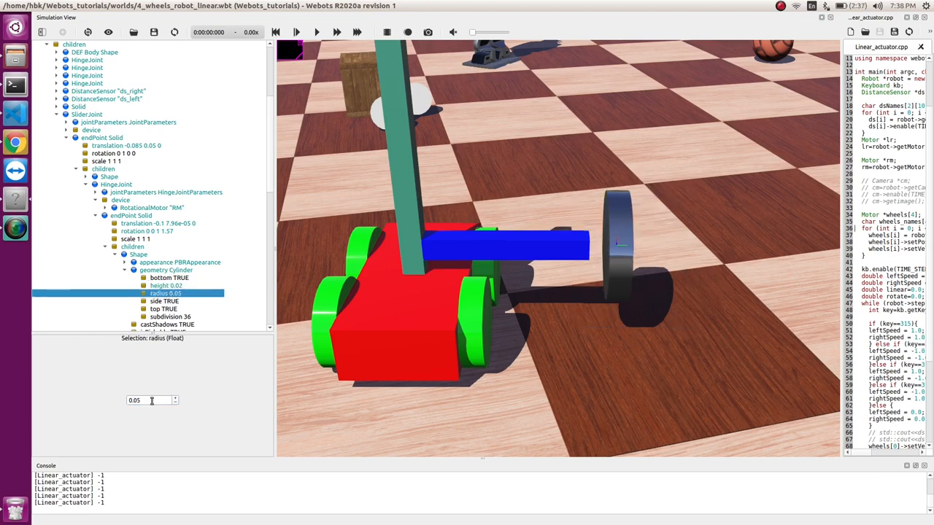
Step: Set the cylinder height to 0.02, radius to 0.01, and translation y to 0
text(0.02)
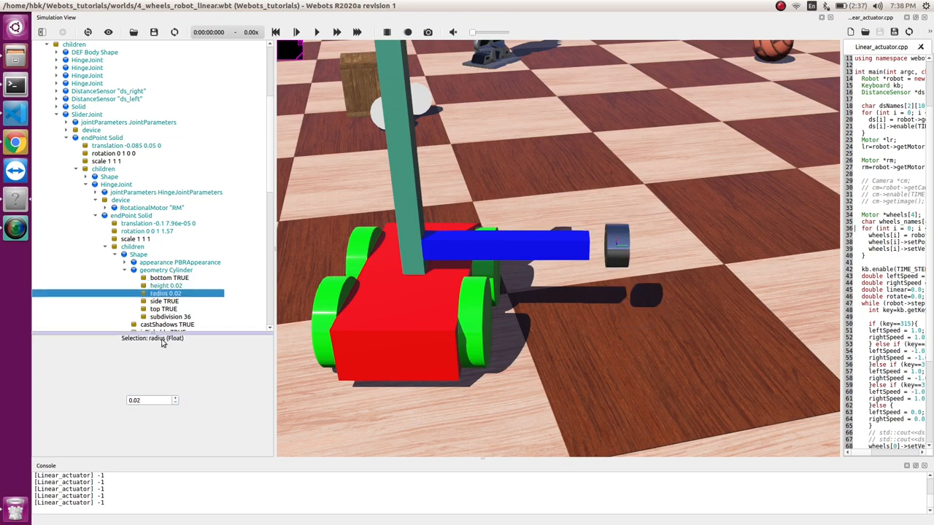
text(0.01)
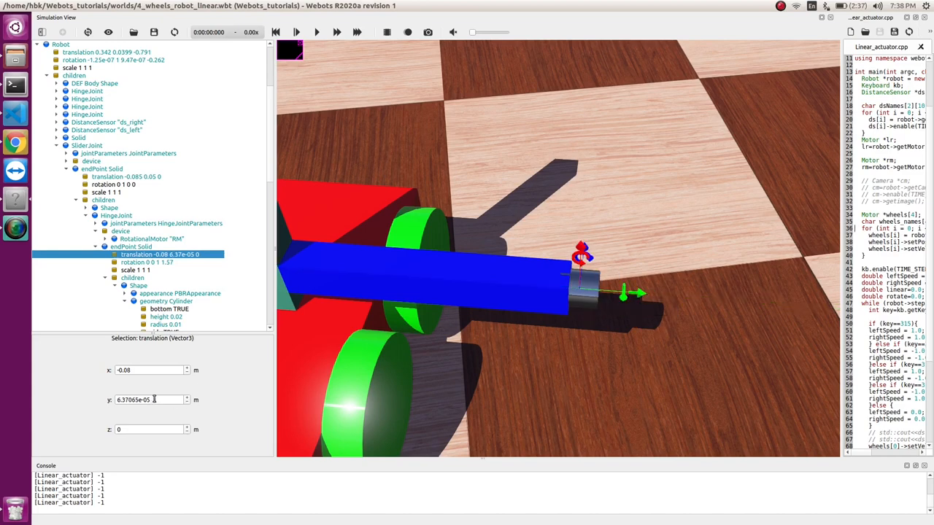
triple_click(150, 400)
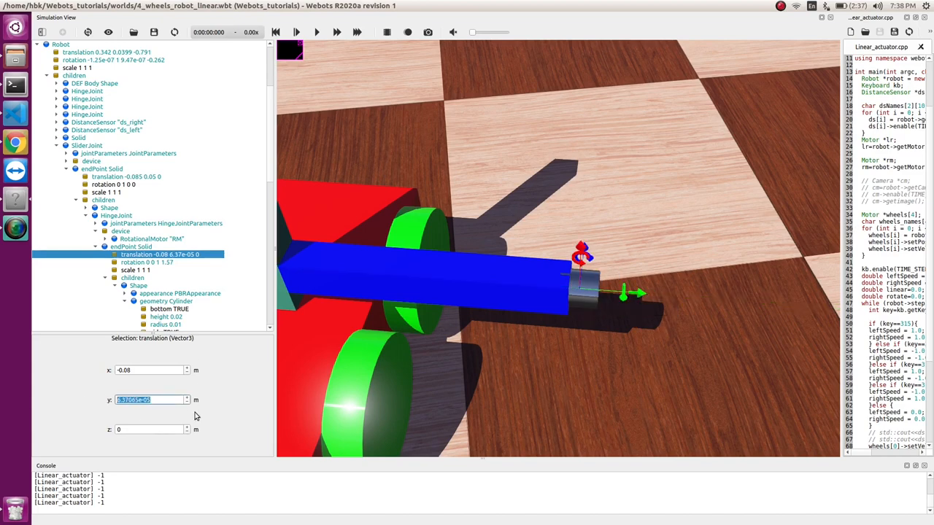
text(0)
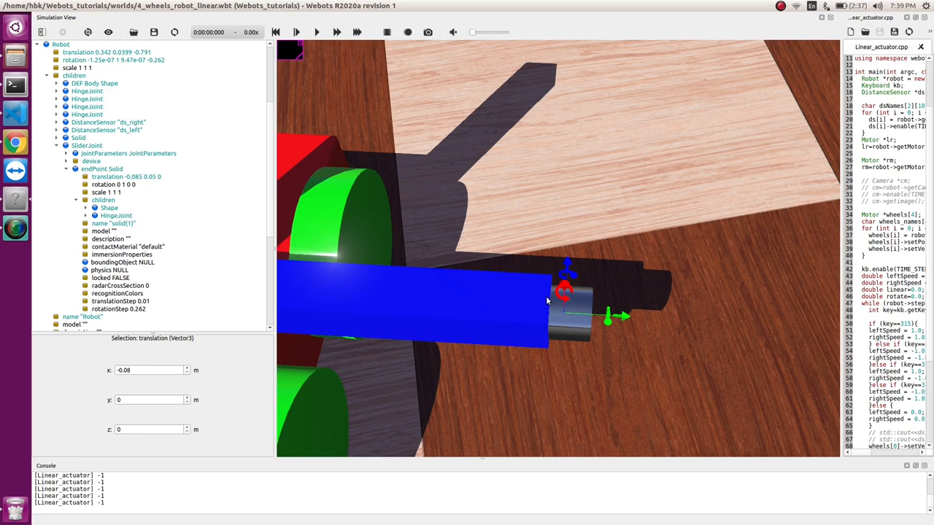
mouse_move(551, 301)
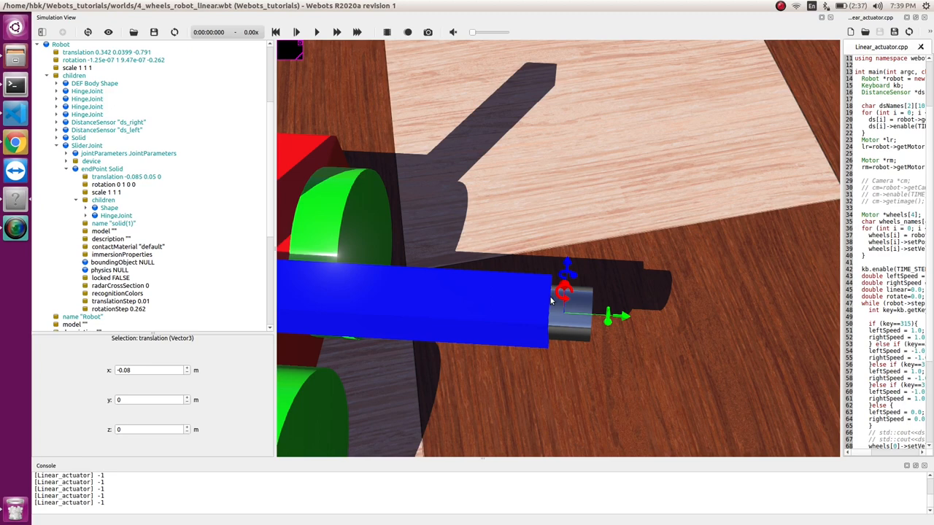
mouse_move(551, 301)
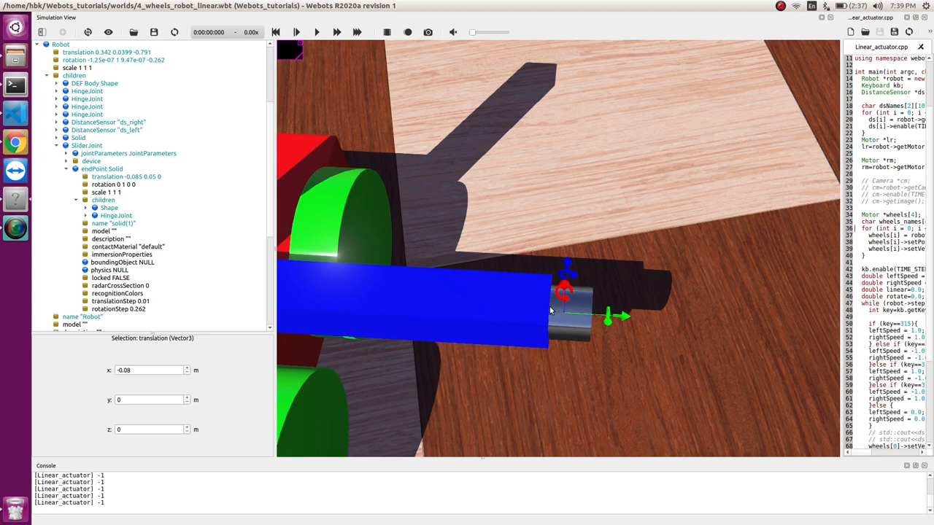
mouse_move(554, 302)
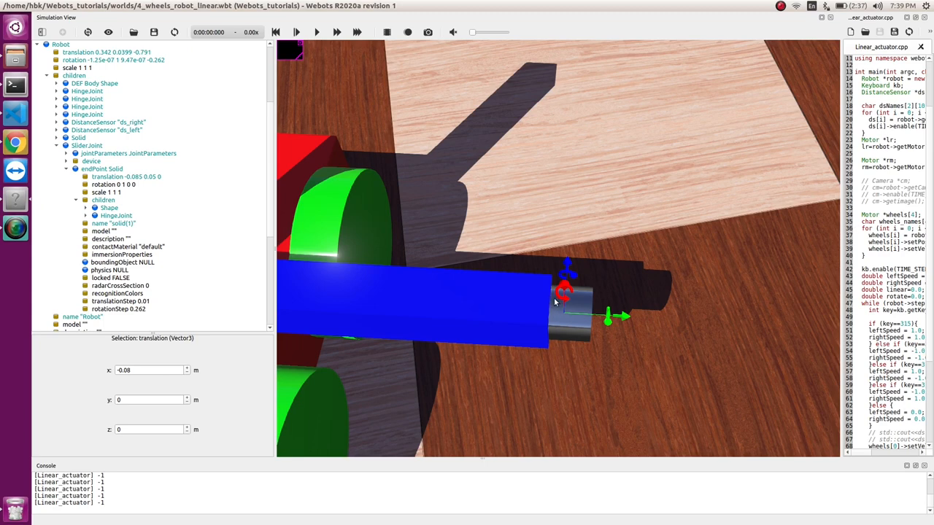
mouse_move(578, 310)
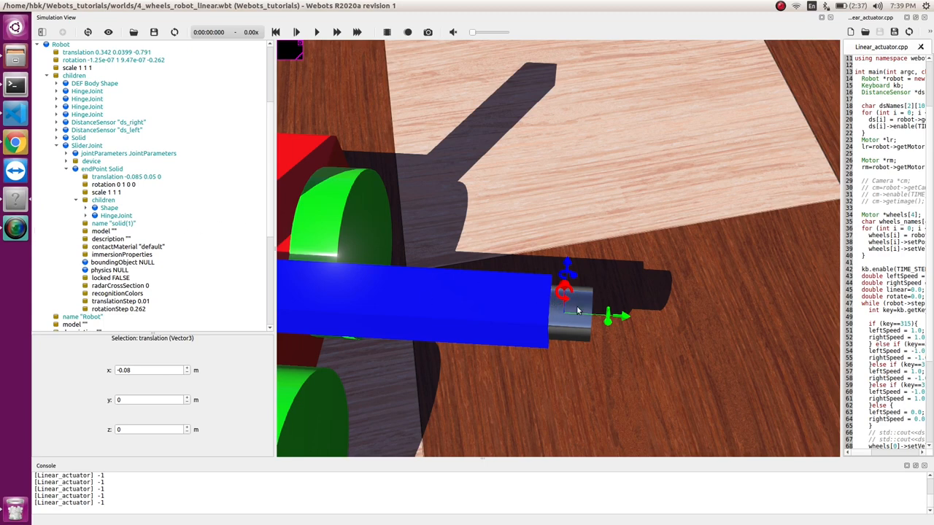
mouse_move(69, 173)
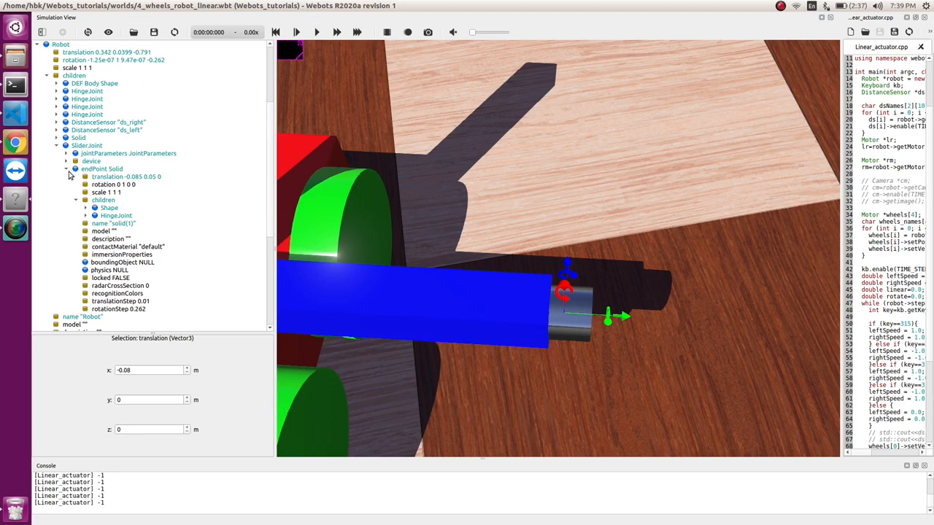
Step: Expand the hinge joint parameters and set the hinge axis to 0 1 0
click(116, 215)
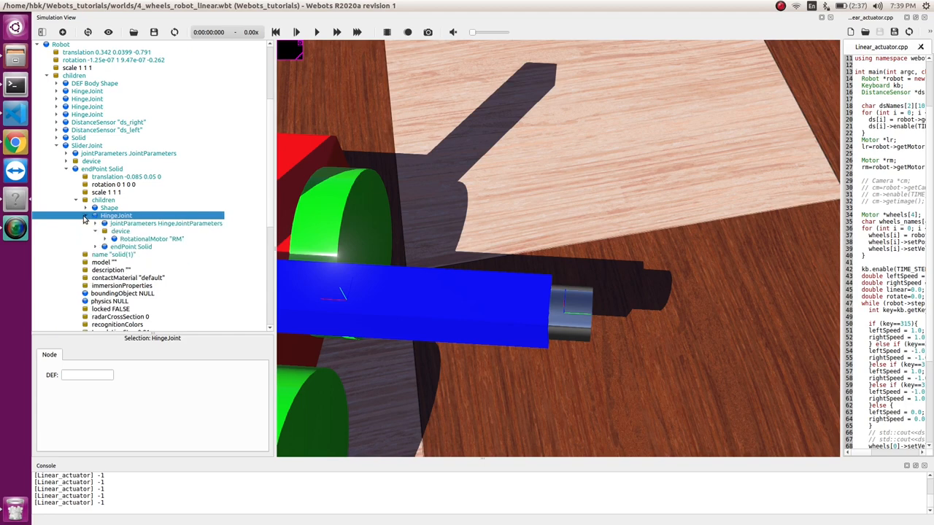
click(104, 223)
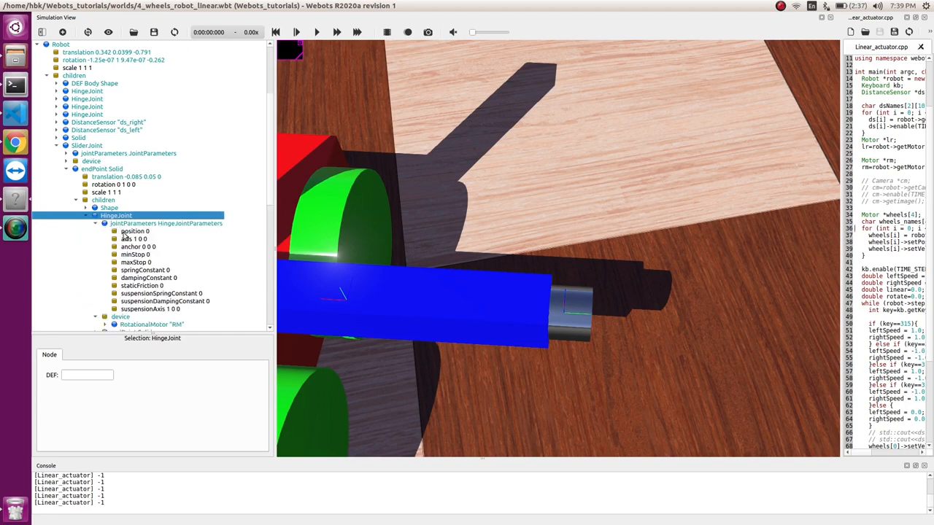
click(135, 239)
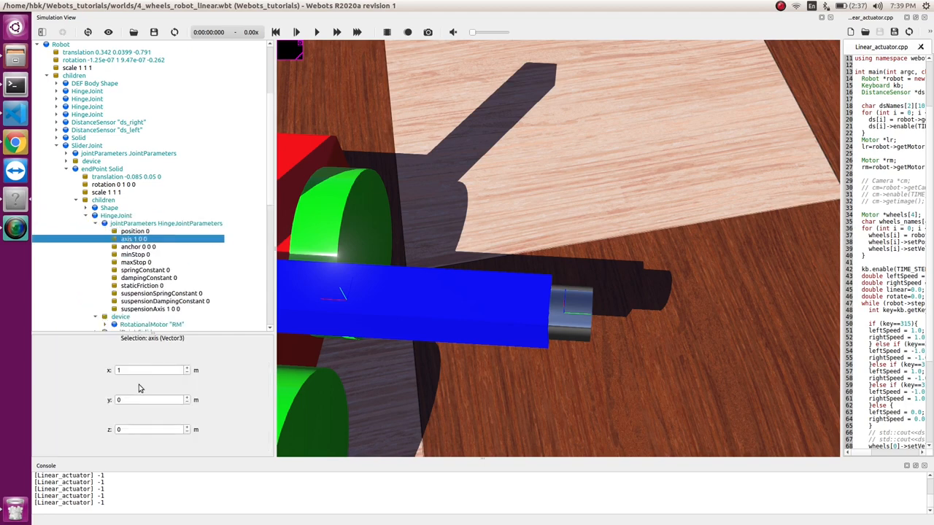
click(150, 399)
text(1)
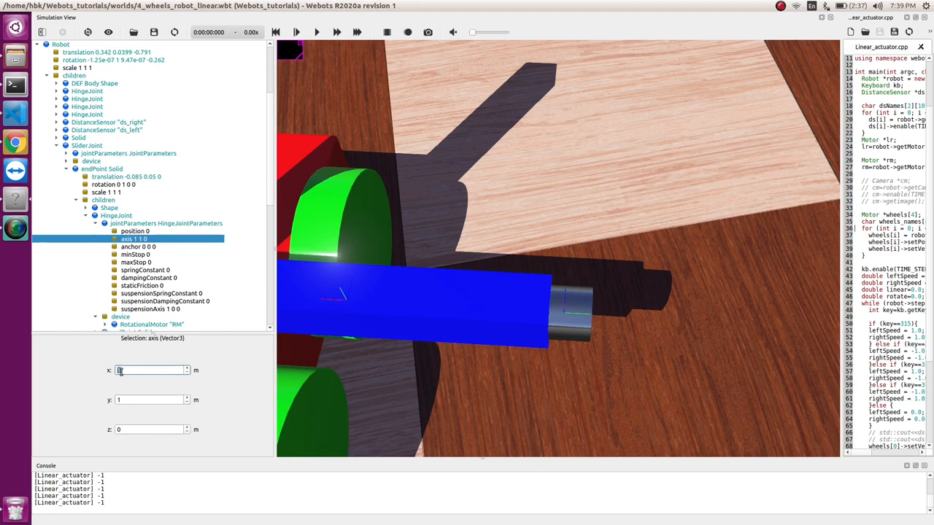
click(150, 429)
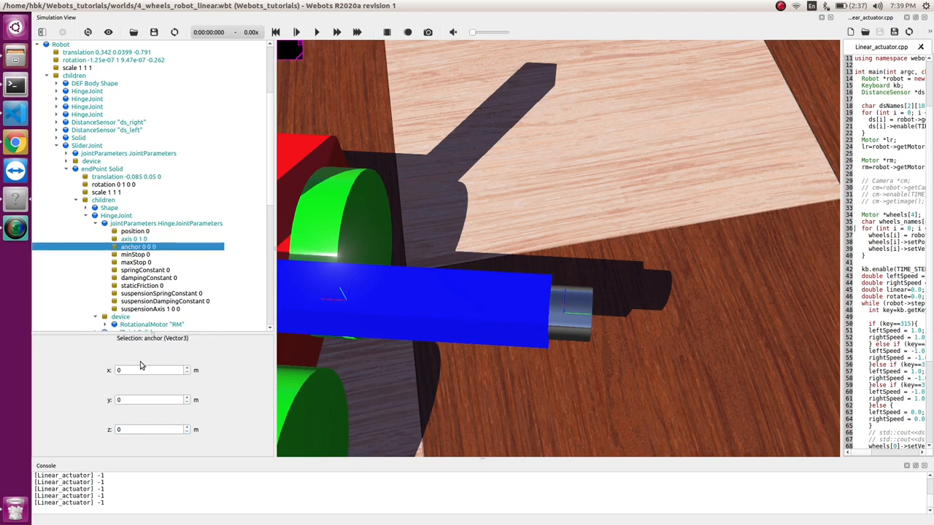
Step: Set the hinge anchor x to -0.075
click(150, 370)
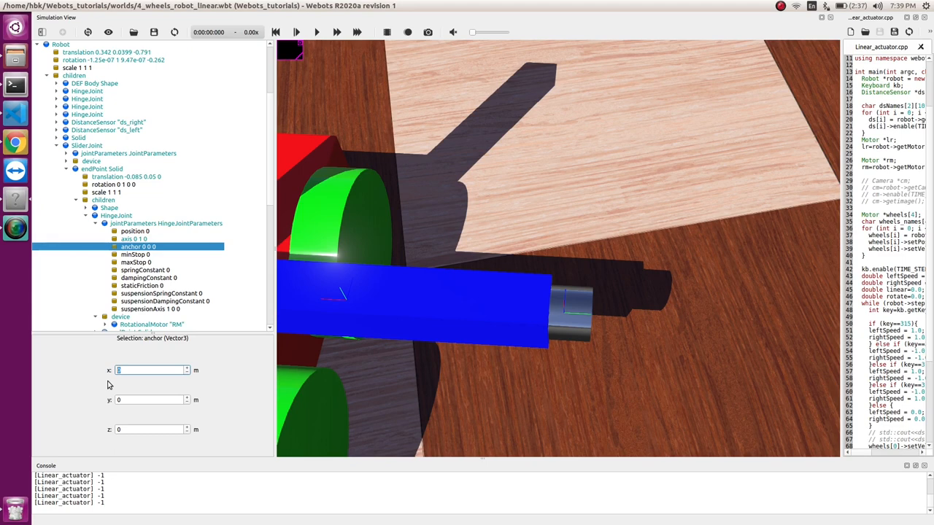
text(-0.075)
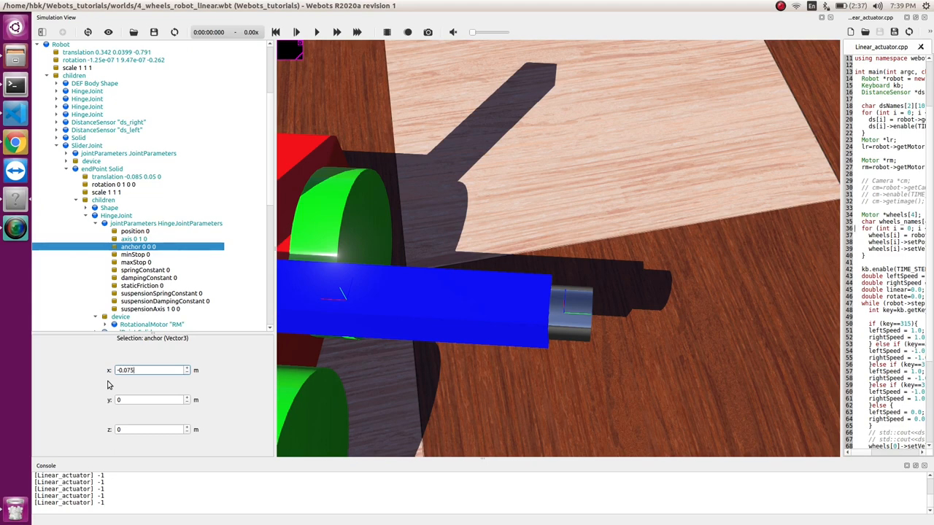
click(151, 400)
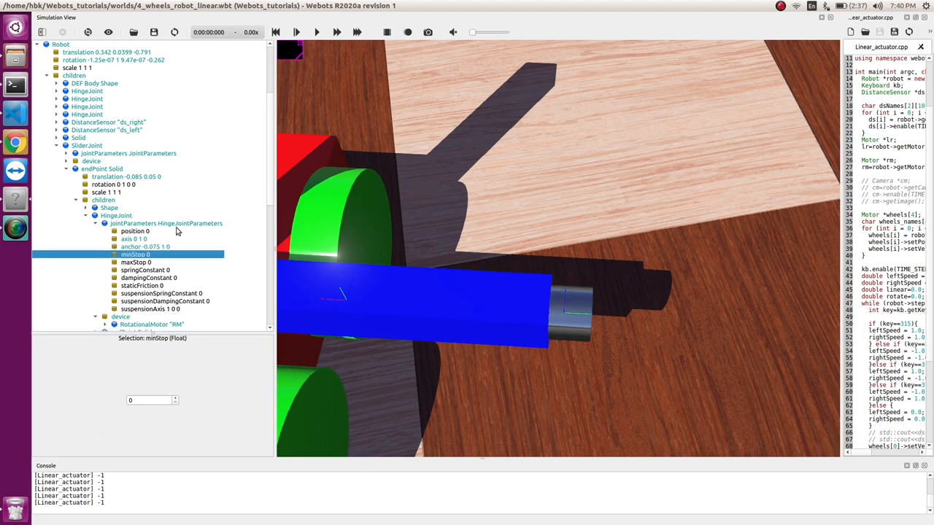
mouse_move(100, 230)
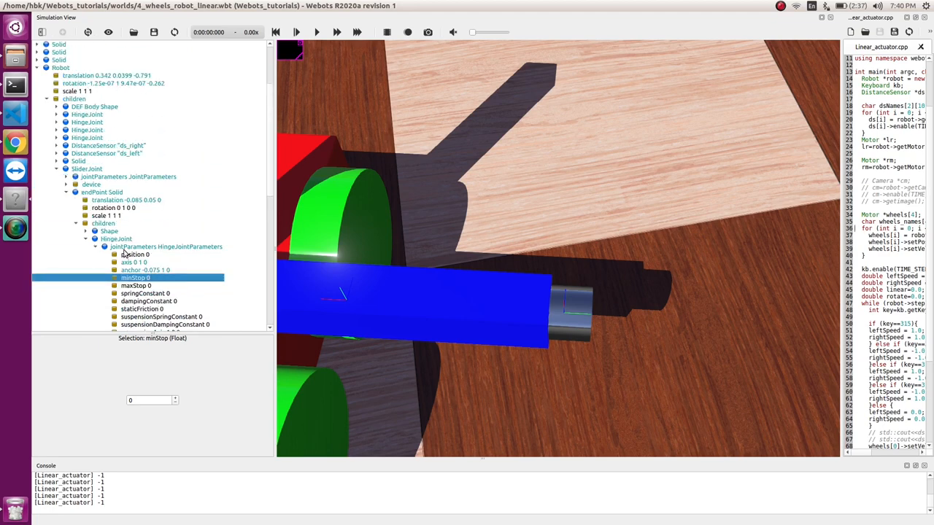
Step: Collapse the hinge joint parameters and select the HingeJoint node in the scene tree
click(95, 246)
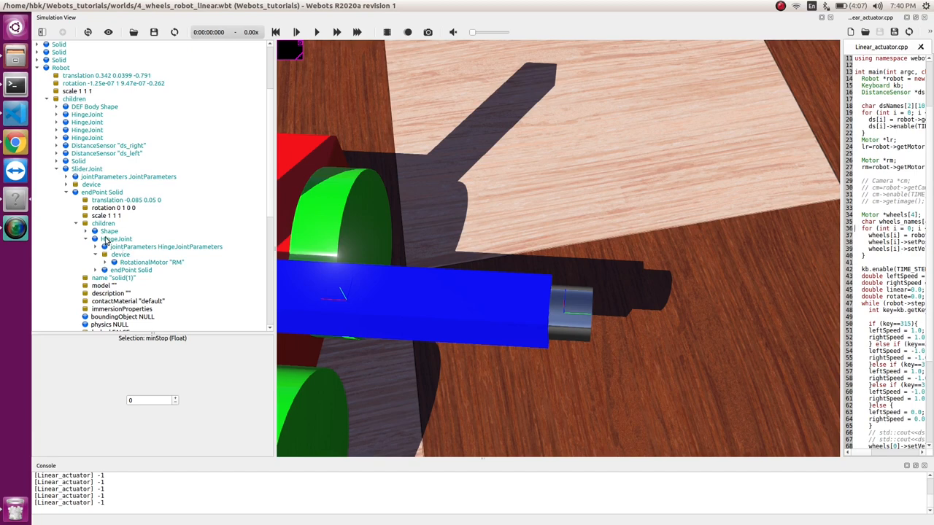
click(117, 239)
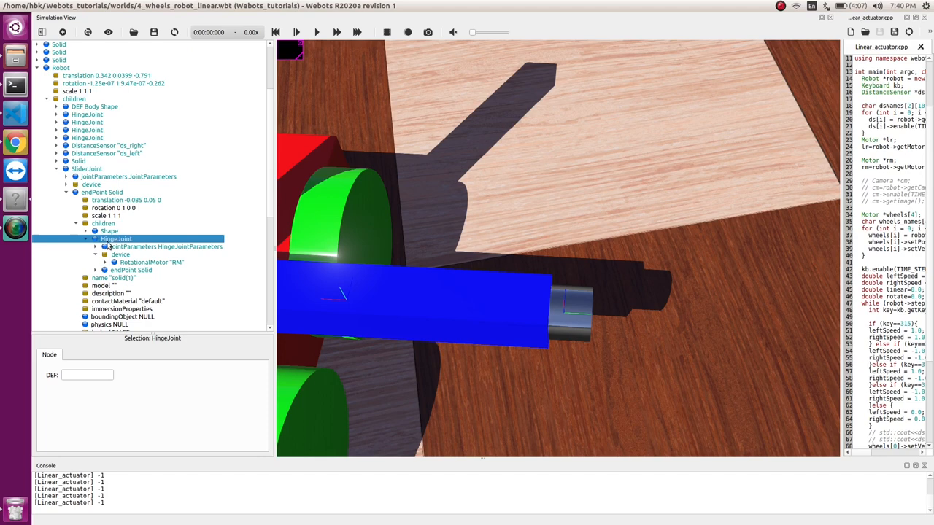
mouse_move(87, 169)
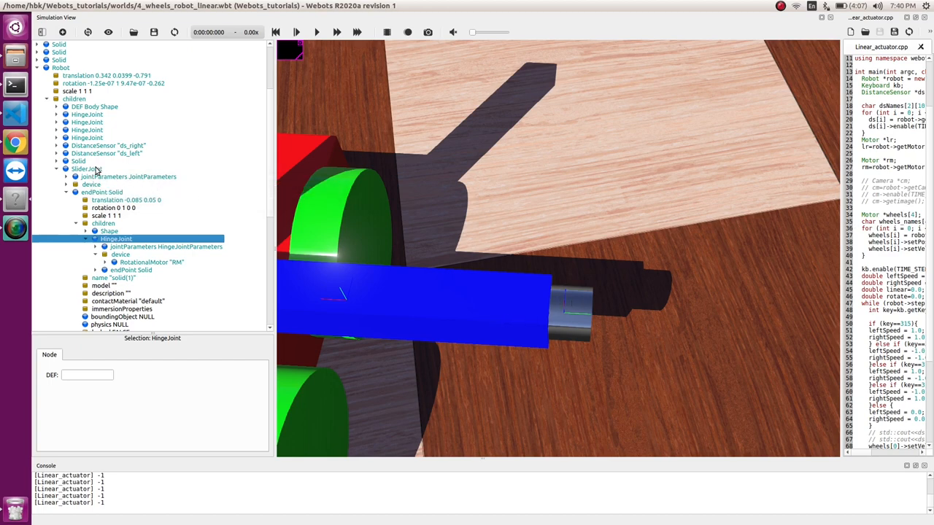
click(104, 246)
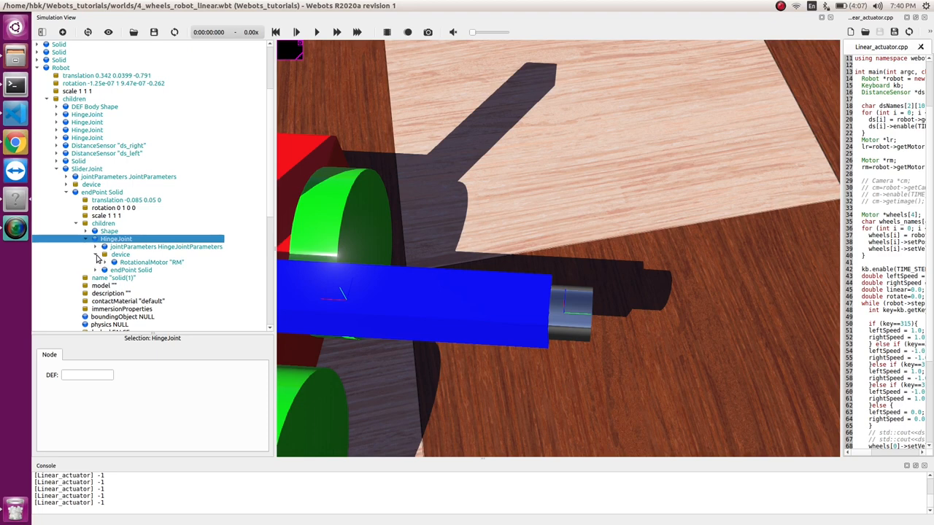
mouse_move(182, 272)
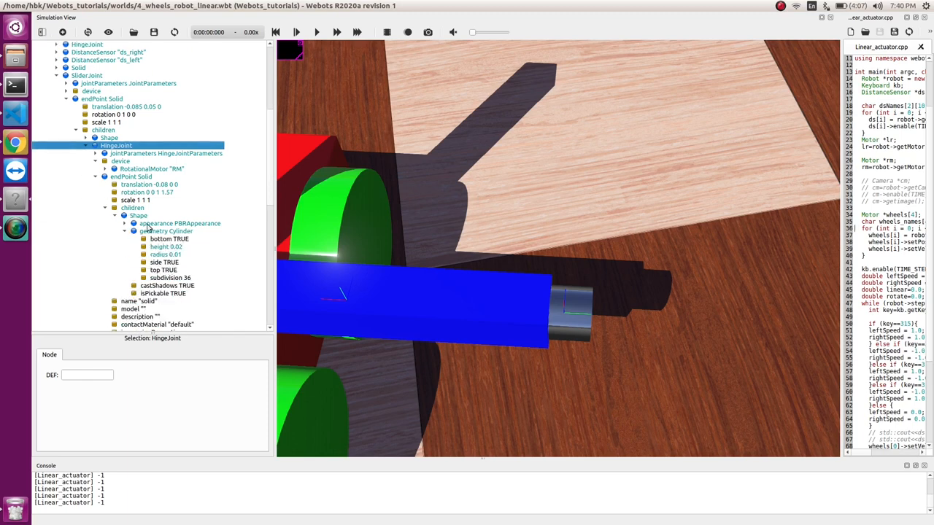
Step: Set the cylinder's PBRAppearance metalness to 0 and enter new baseColor values
click(179, 223)
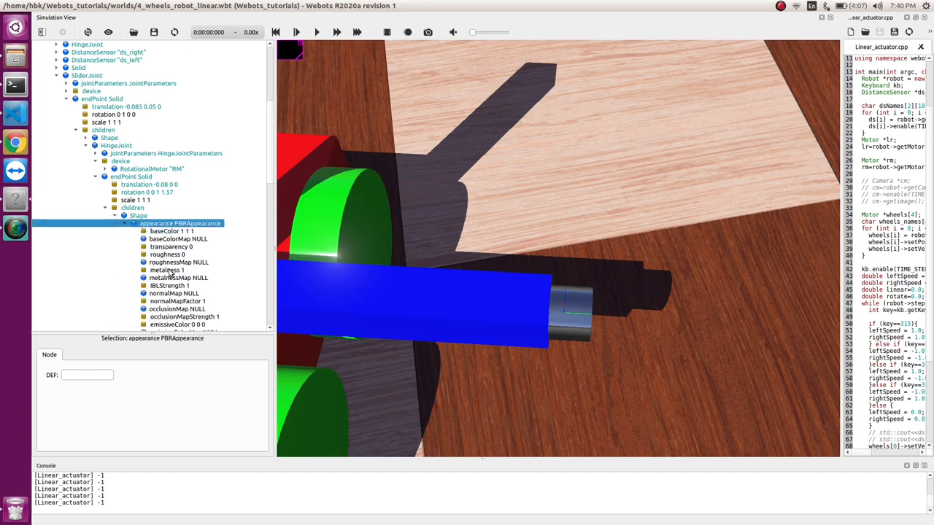
click(167, 270)
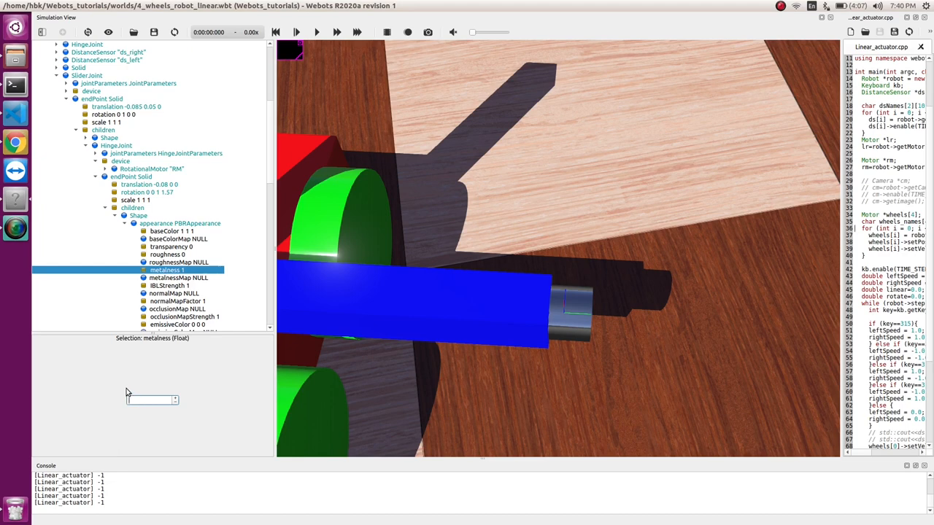
click(171, 231)
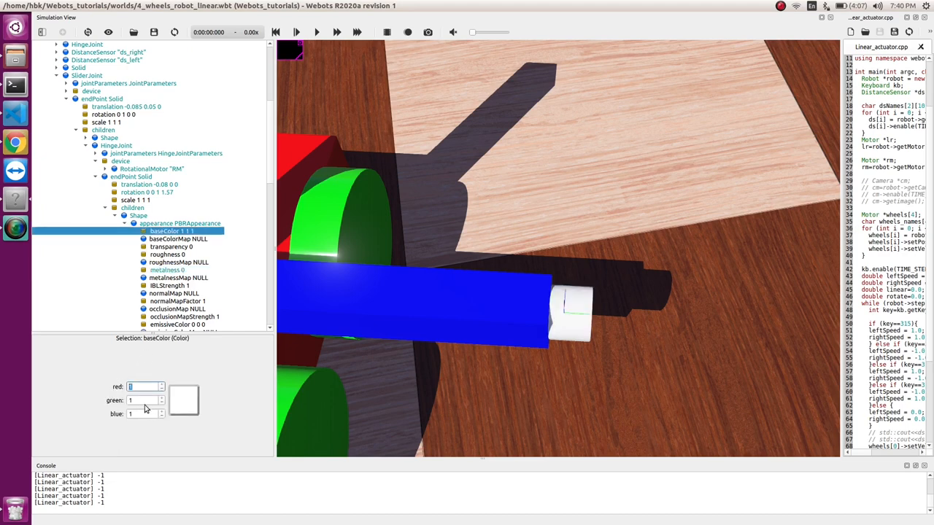
text(0.5)
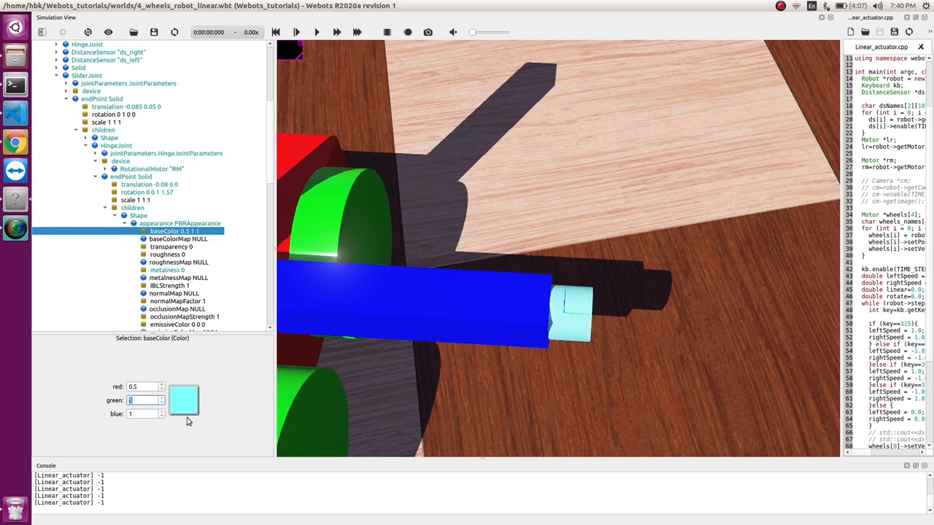
text(0.)
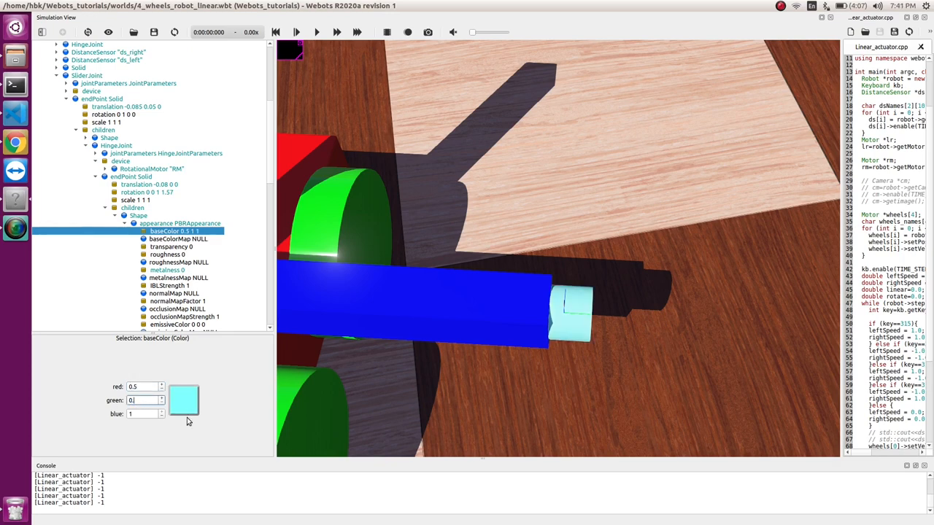
text(0.9)
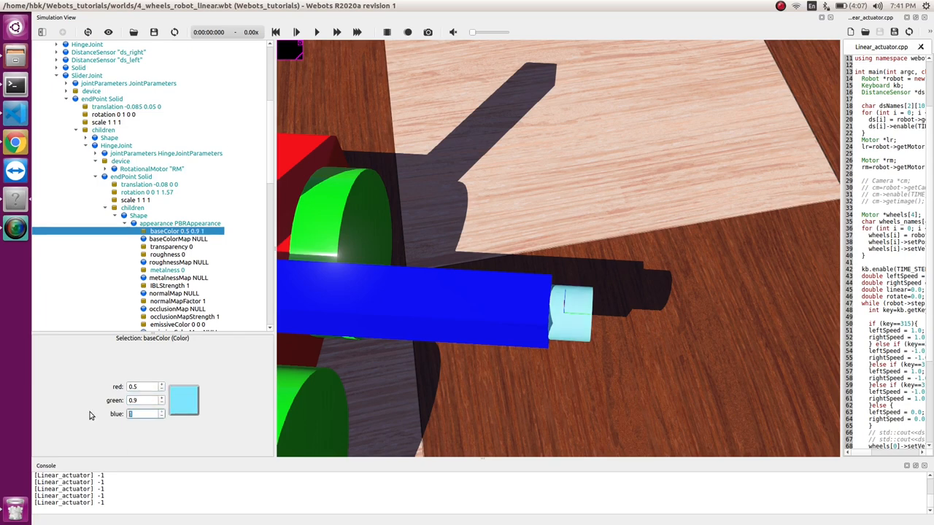
text(0.2)
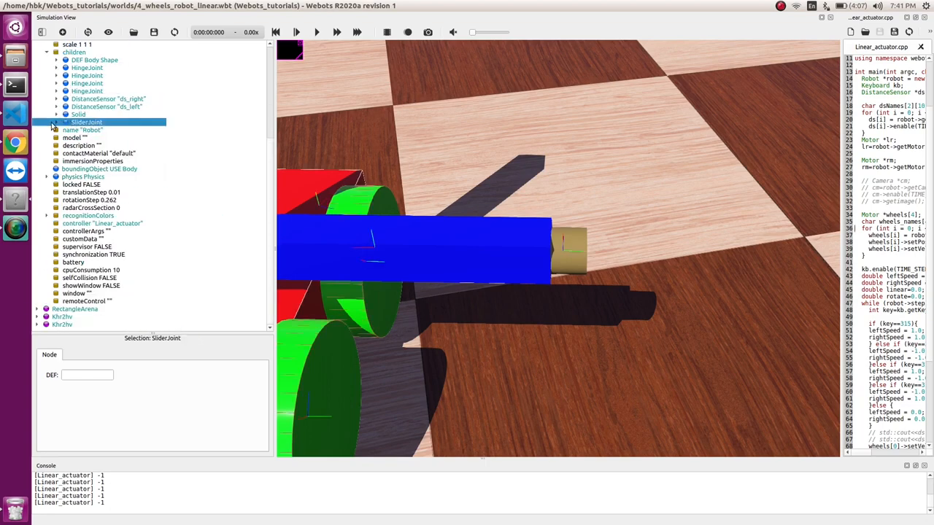
Step: Expand the SliderJoint and its end Solid children down to the HingeJoint
click(57, 122)
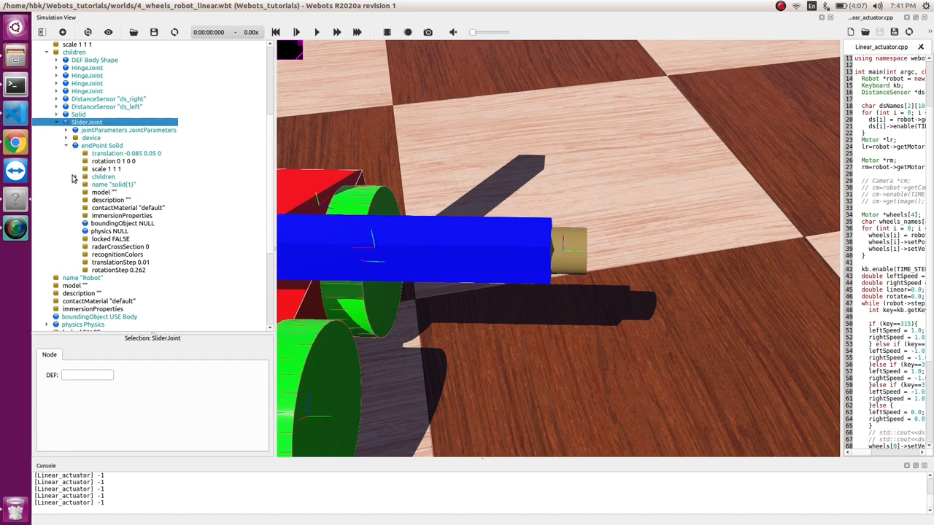
click(85, 176)
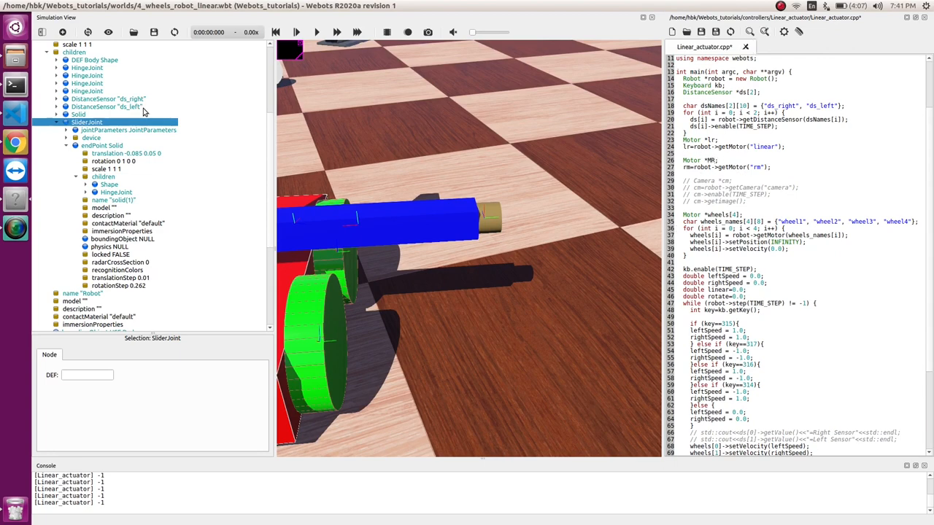
scroll(down, 3)
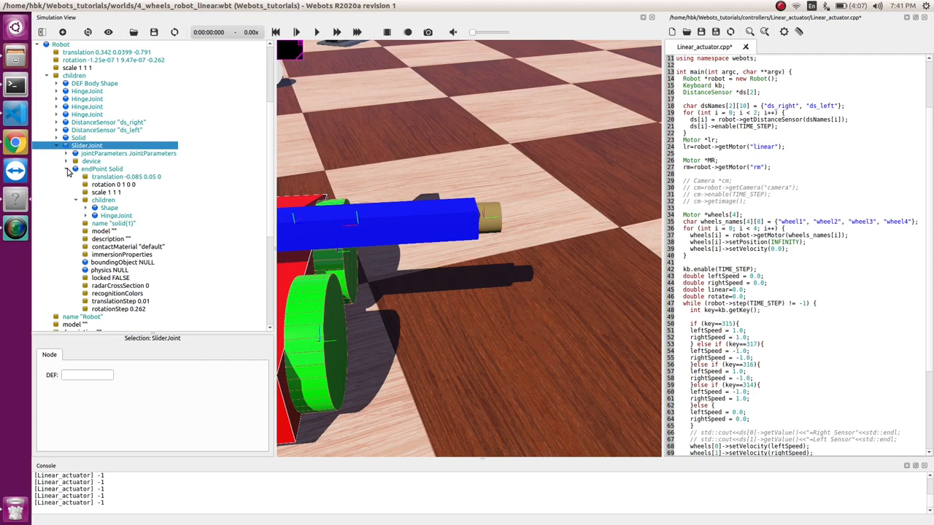
click(65, 168)
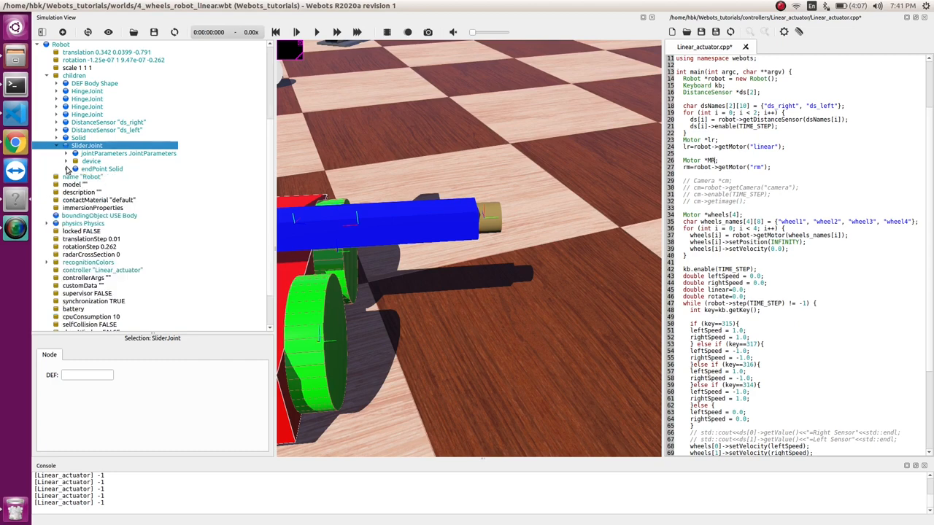
click(66, 169)
text(rm;)
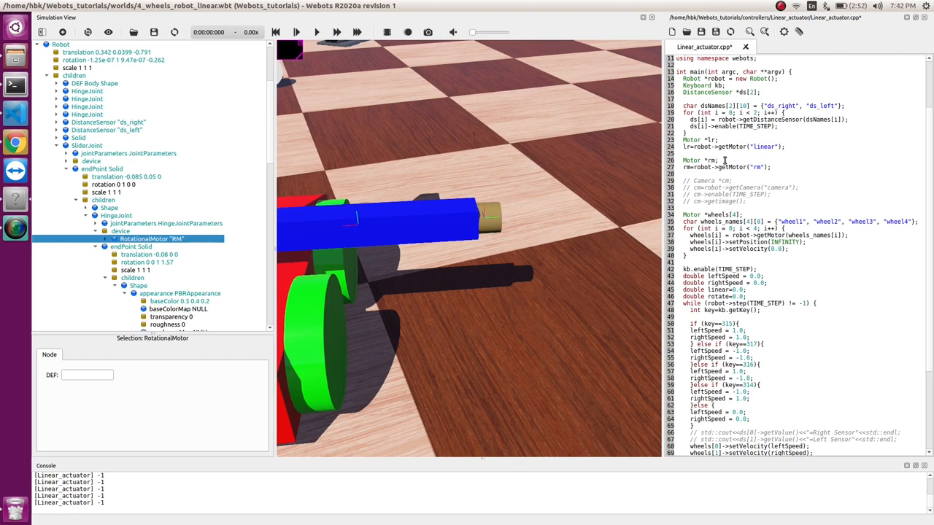
Step: Paste a copy of the key 87/83 linear block below lr->setPosition(linear)
double_click(759, 167)
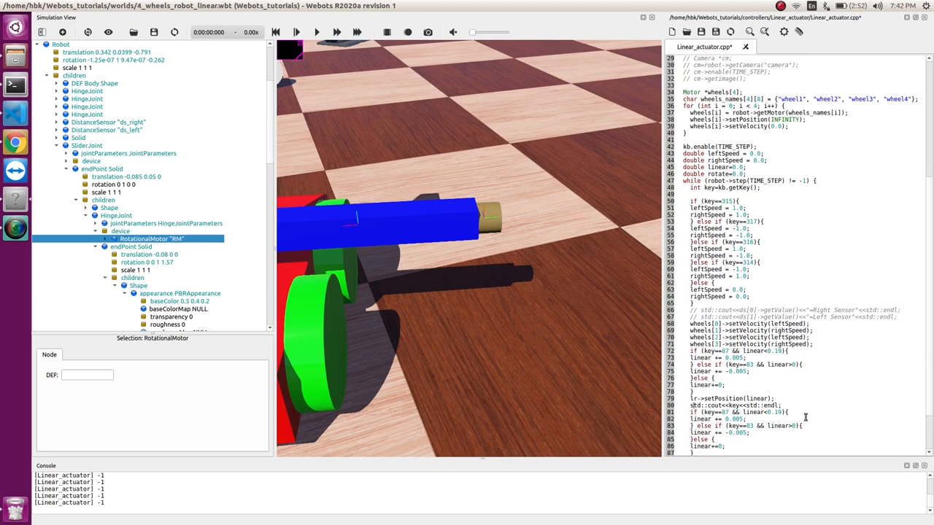
double_click(727, 399)
text(65)
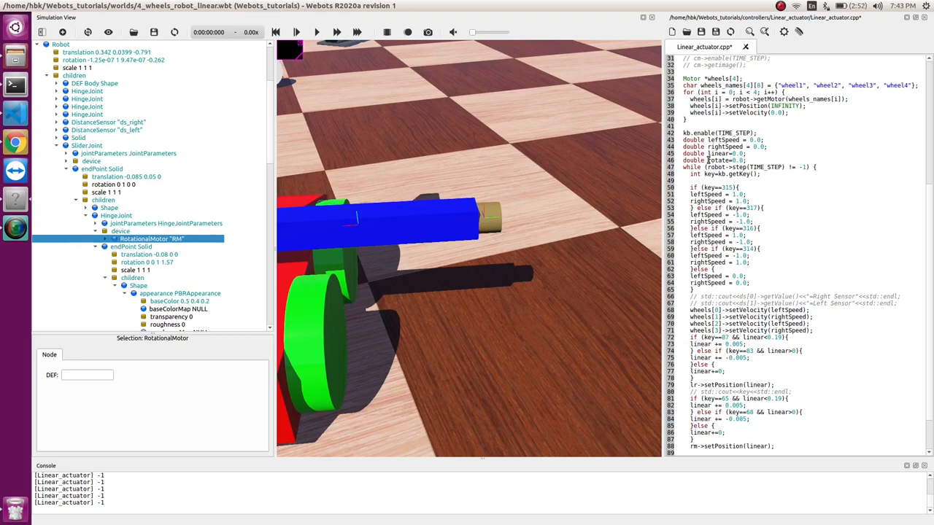
Step: Make the pasted block use keys 65/68 and rotate, calling rm->setPosition(rotate) with motor "RM"
double_click(717, 160)
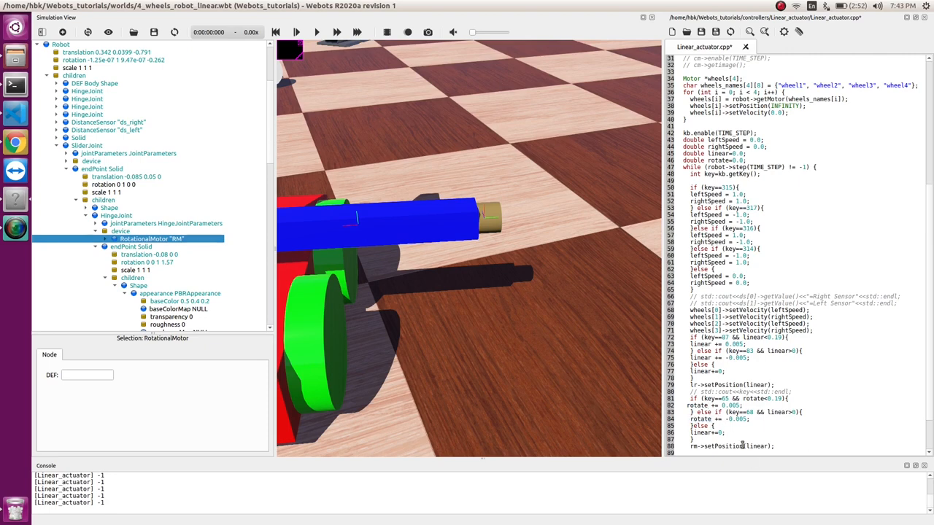
double_click(699, 433)
text(rotat)
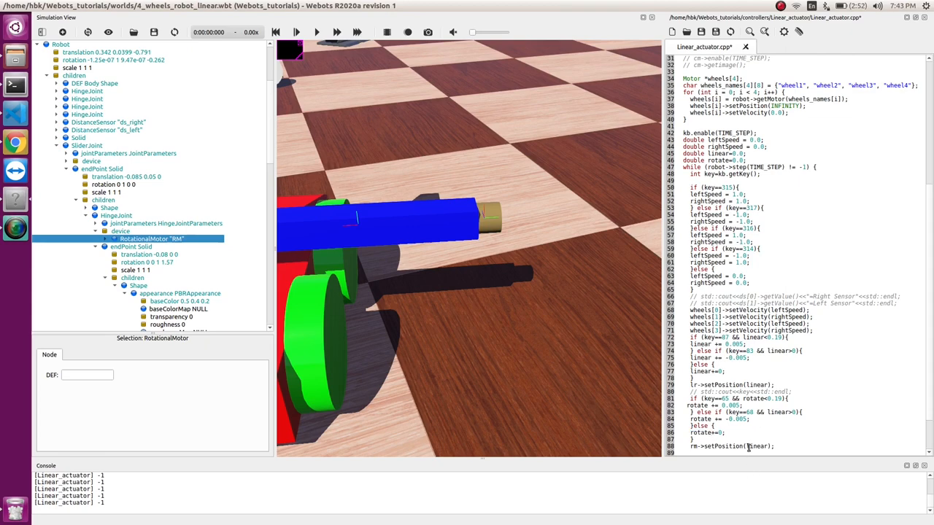
double_click(755, 445)
text(rotat)
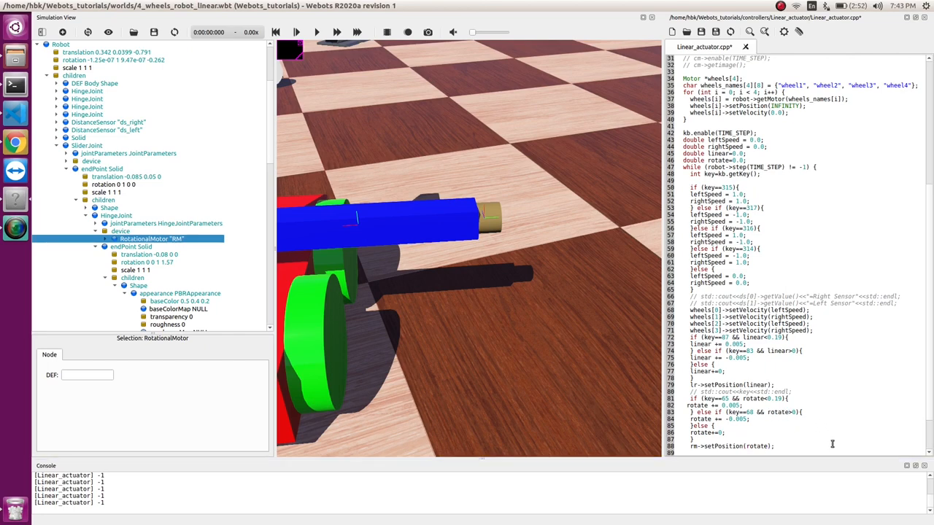
double_click(775, 398)
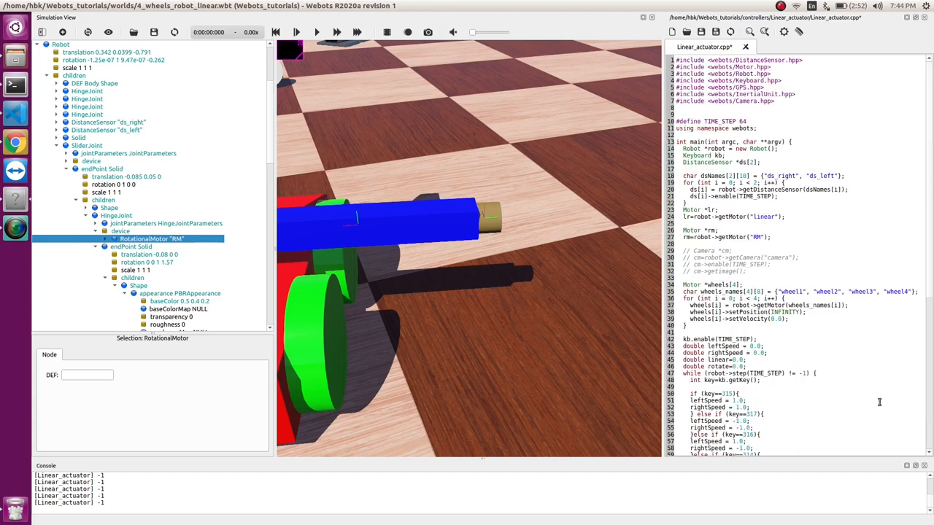
Step: Bound rotate to ±1.57 with 0.05 increments and rotate+=0 in the else branch
scroll(down, 3)
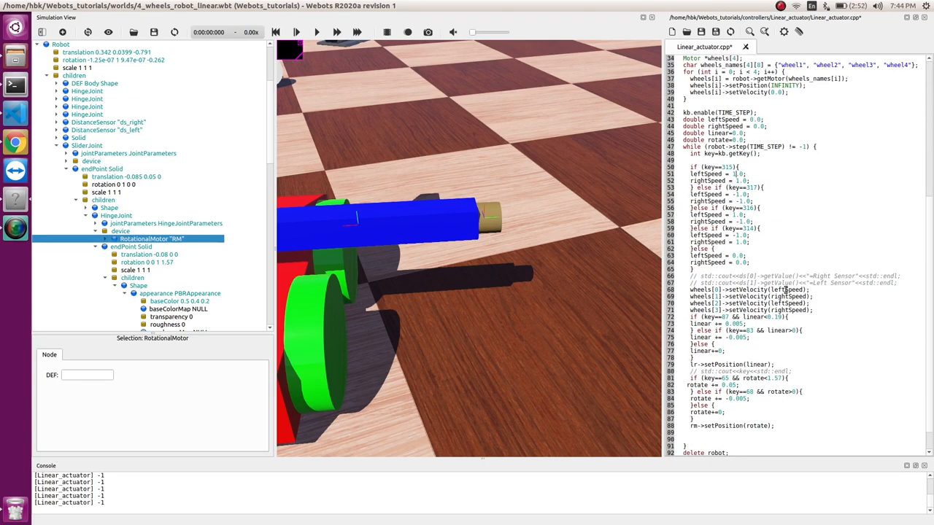
scroll(down, 3)
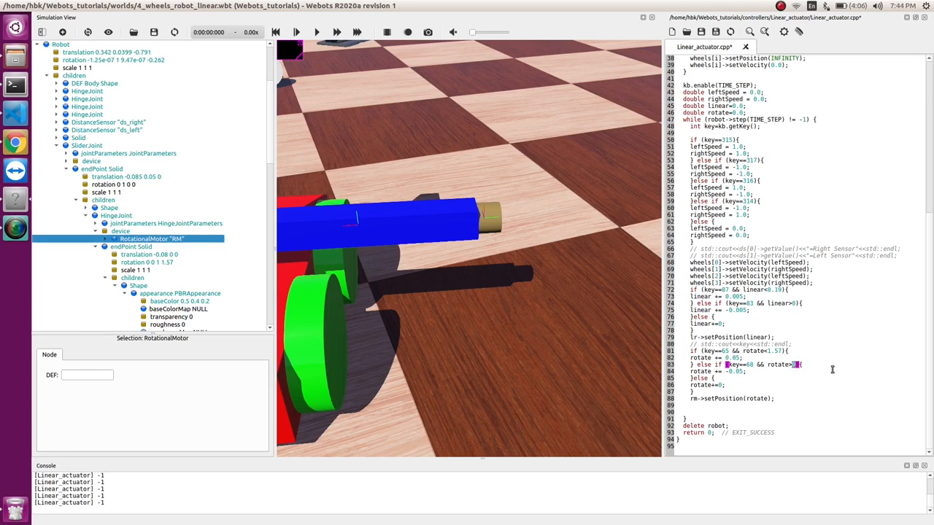
text(/5)
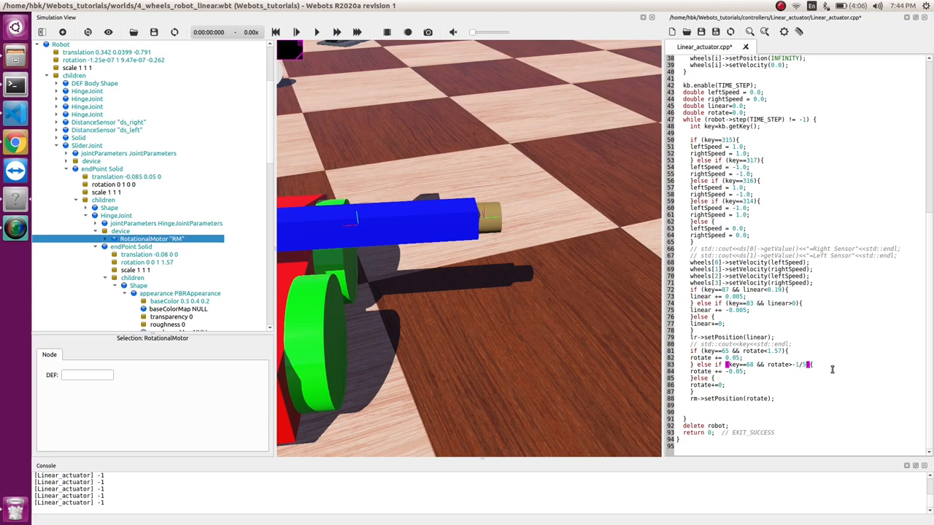
text(7)
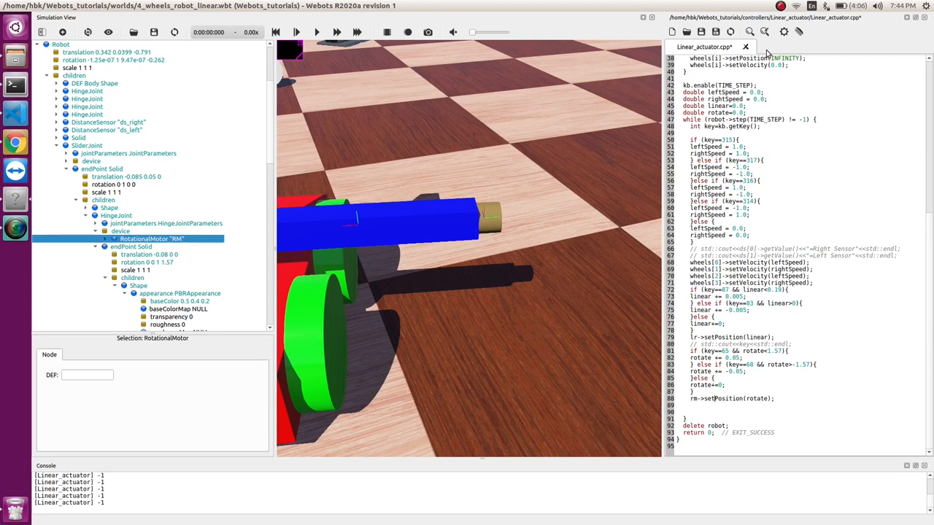
Step: Save and build the controller, dismissing the reset prompt and rebuilding
click(783, 32)
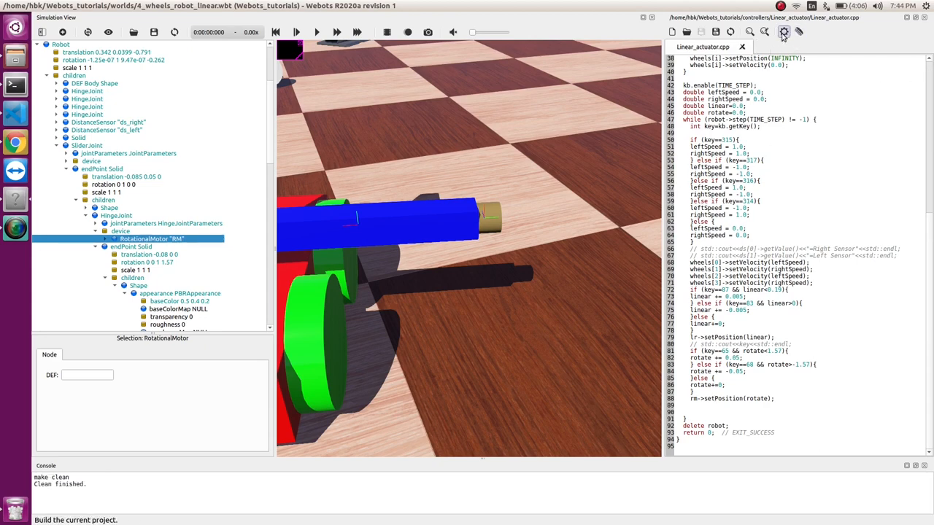
click(783, 31)
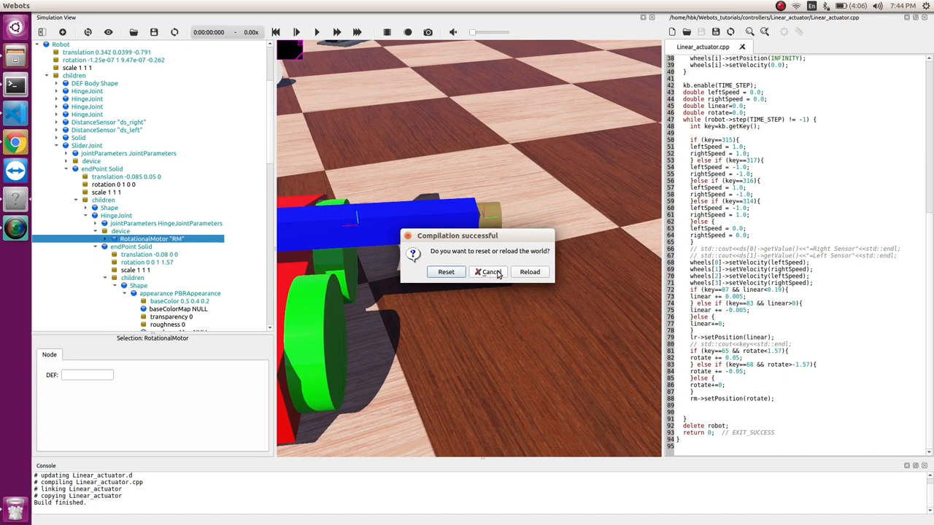
click(491, 272)
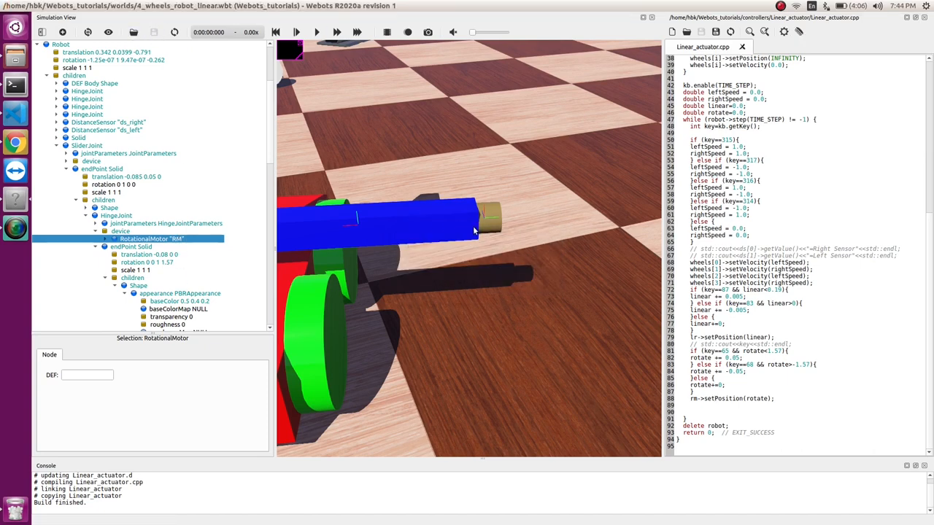
click(784, 31)
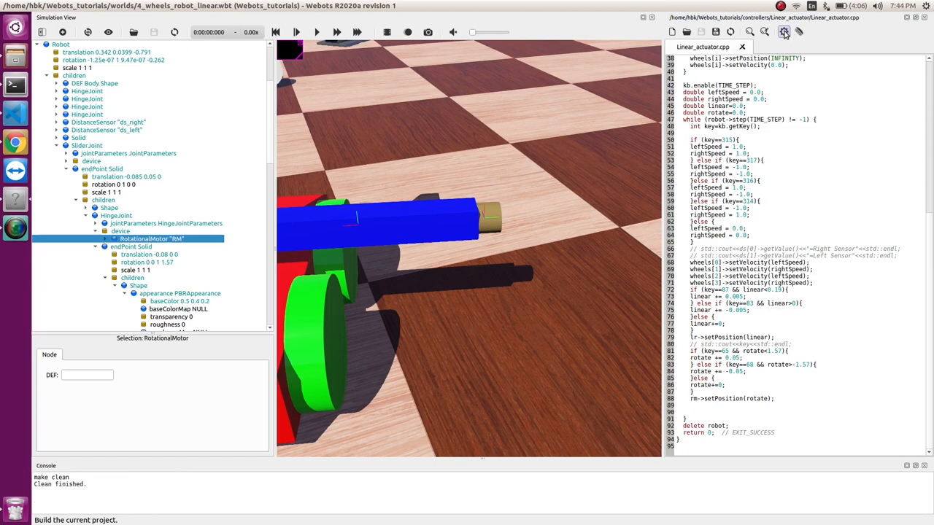
Step: Reset the world and run the simulation in real time
click(784, 31)
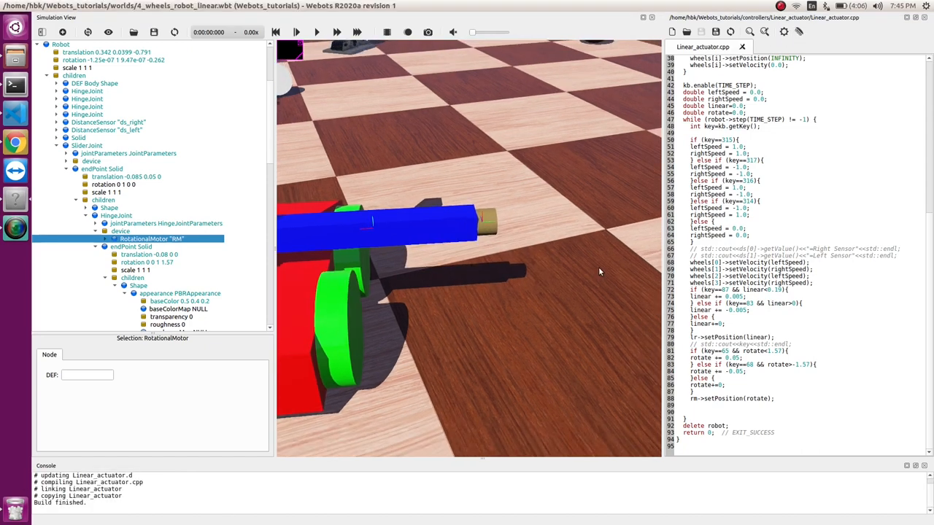
click(316, 31)
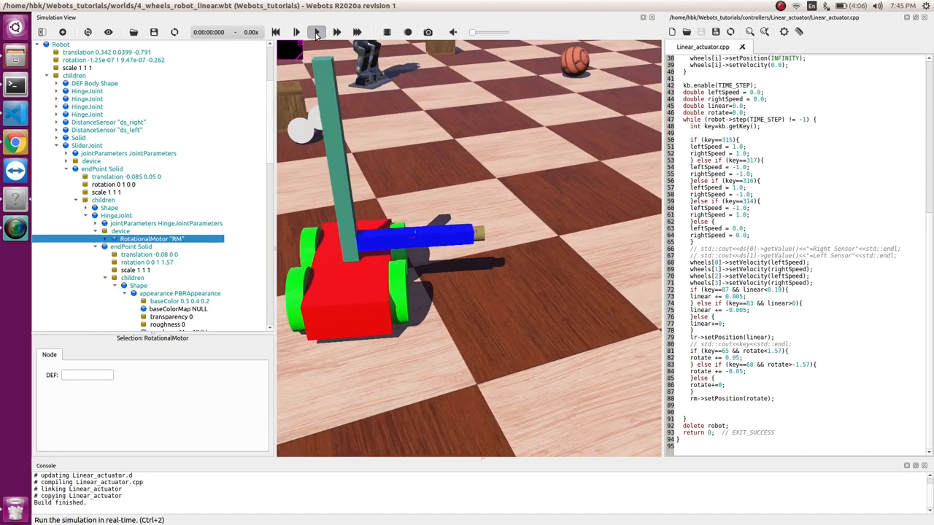
click(297, 31)
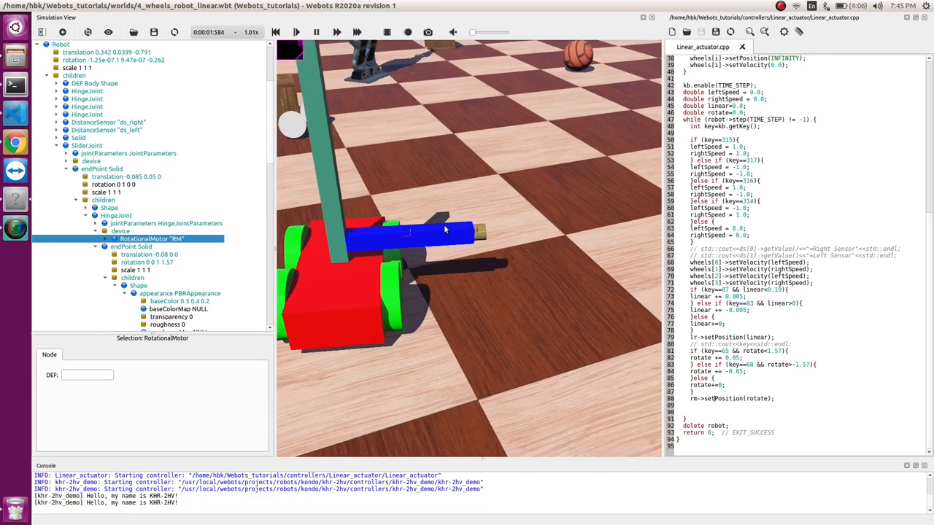